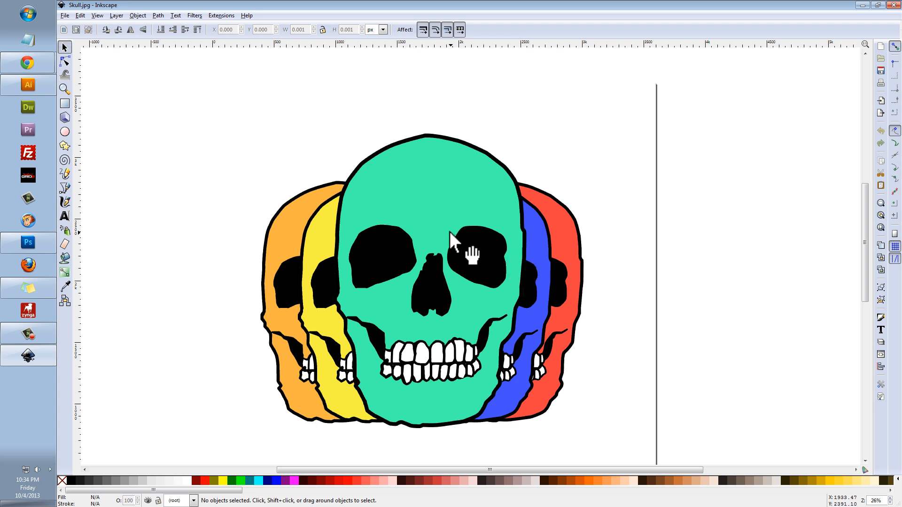
mouse_move(440, 335)
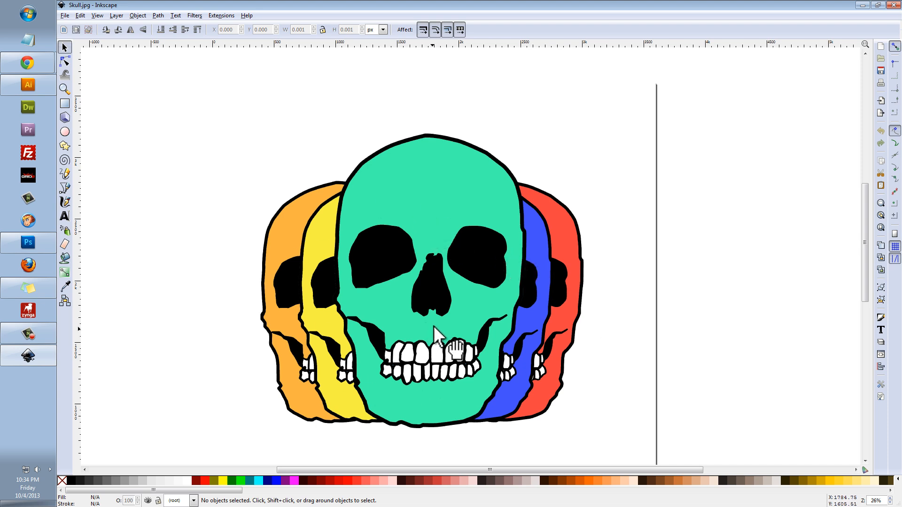
mouse_move(433, 279)
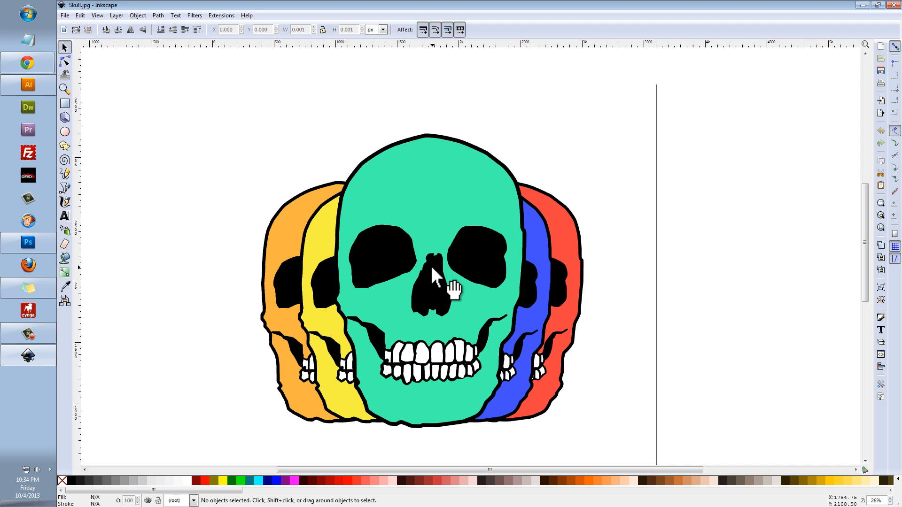
mouse_move(433, 267)
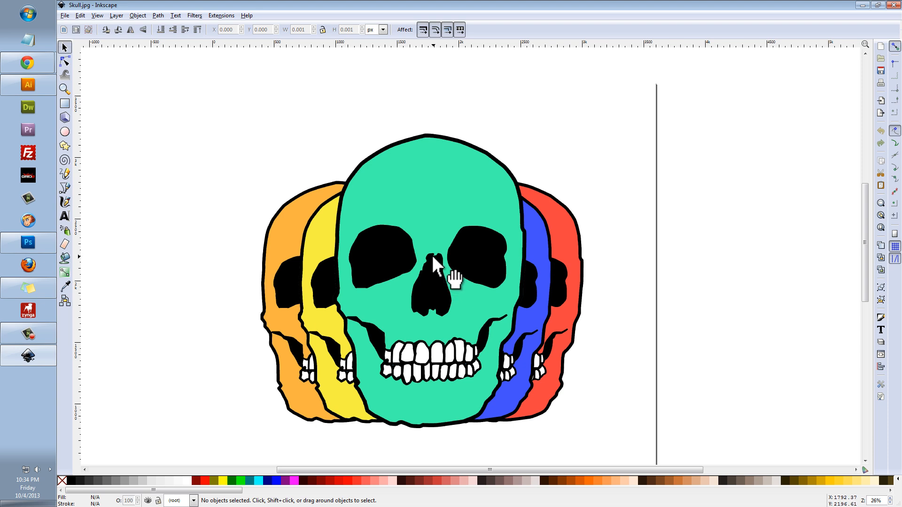
mouse_move(441, 255)
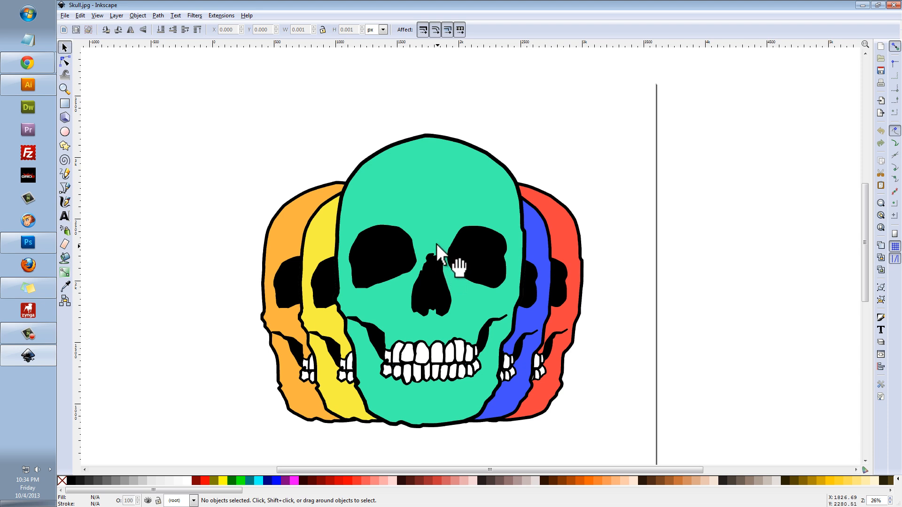
mouse_move(425, 234)
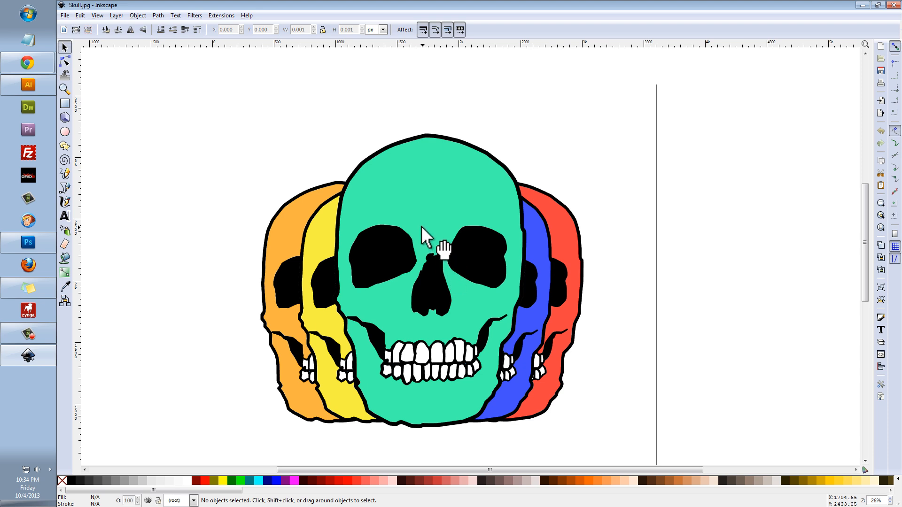
- Select the embedded 3600×3600 skull bitmap on the canvas
left_click(425, 243)
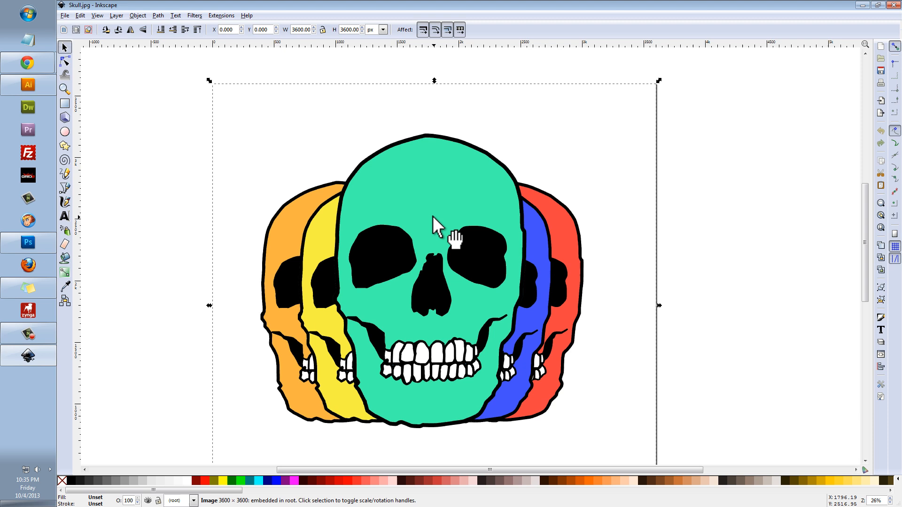
mouse_move(350, 255)
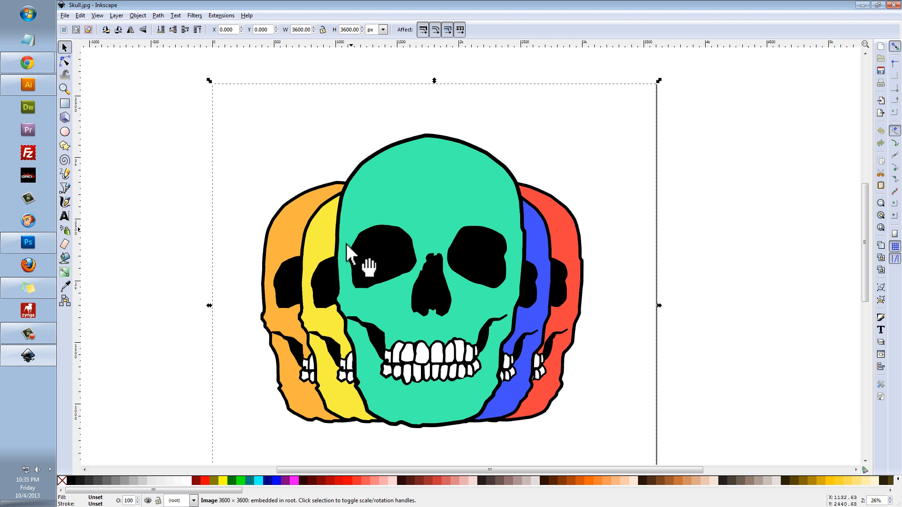
mouse_move(476, 293)
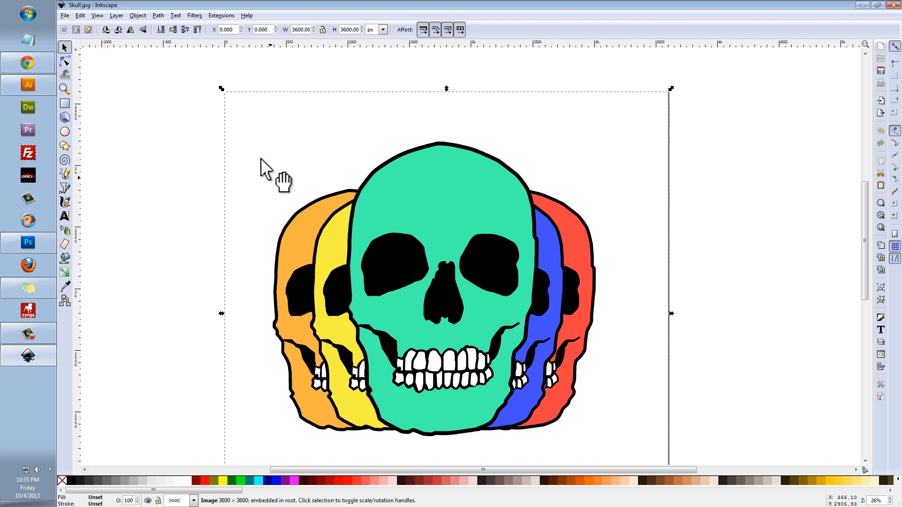
left_click(63, 15)
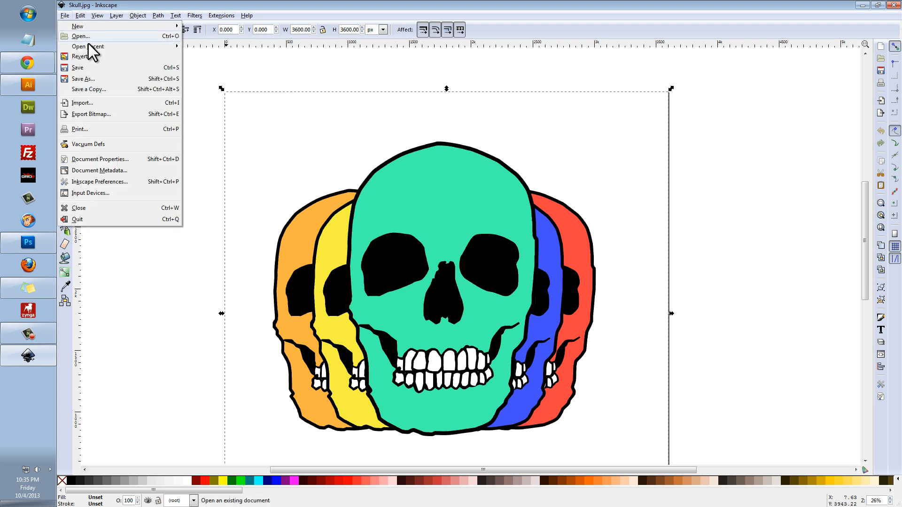
left_click(455, 283)
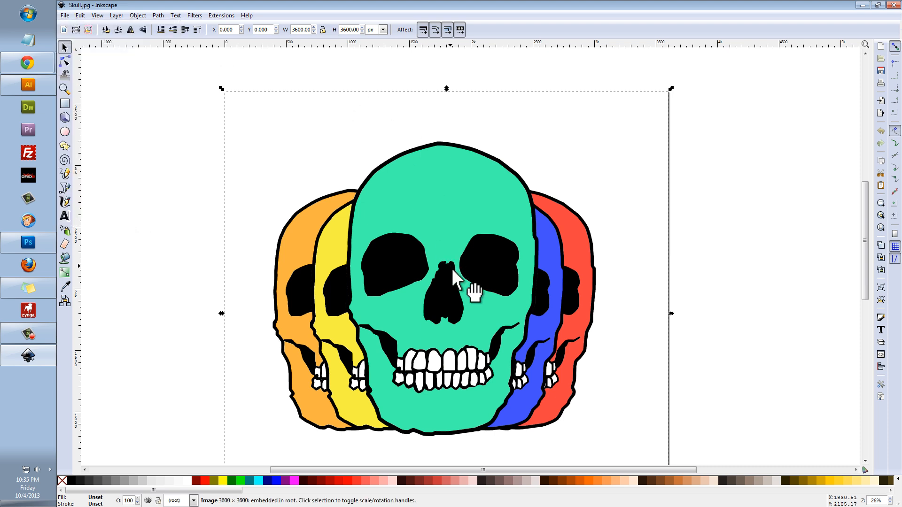
mouse_move(456, 261)
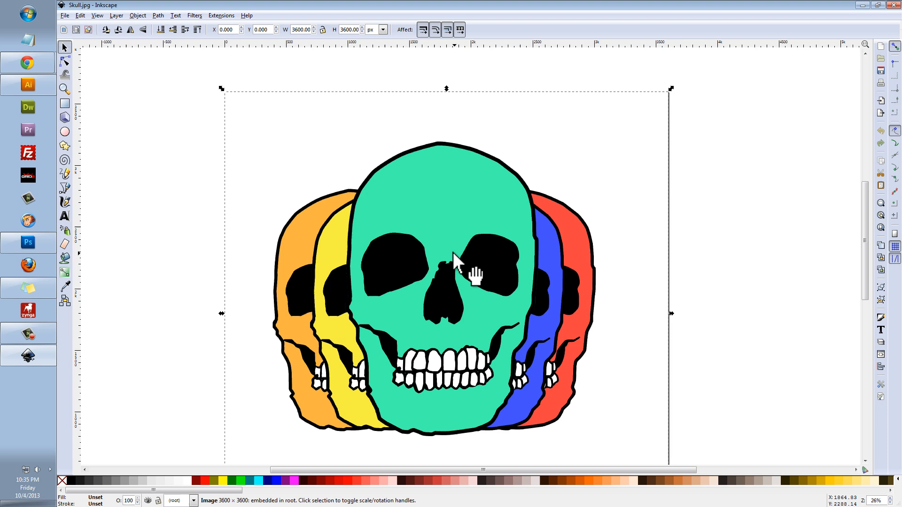
mouse_move(439, 226)
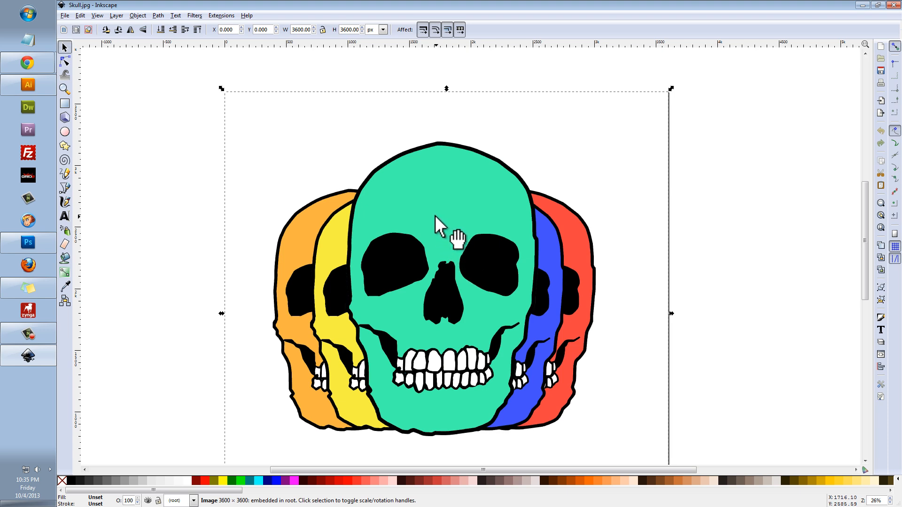
mouse_move(448, 221)
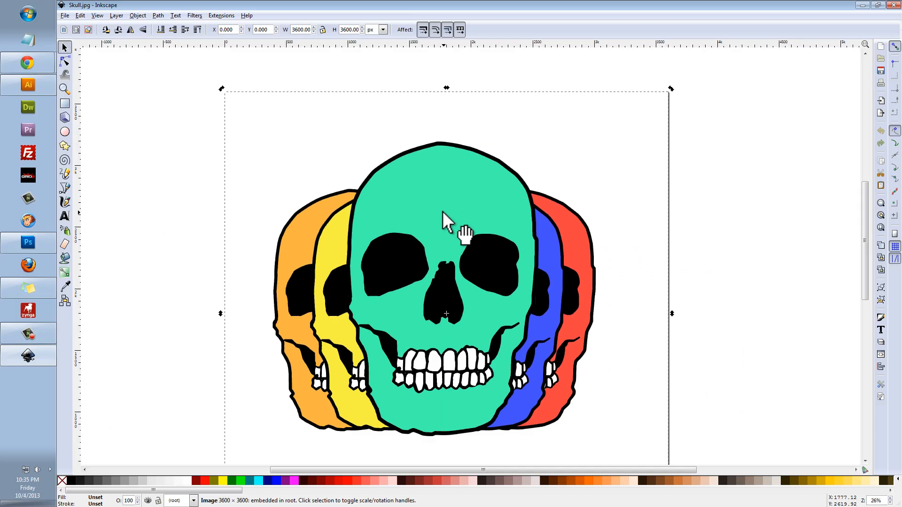
left_click(424, 68)
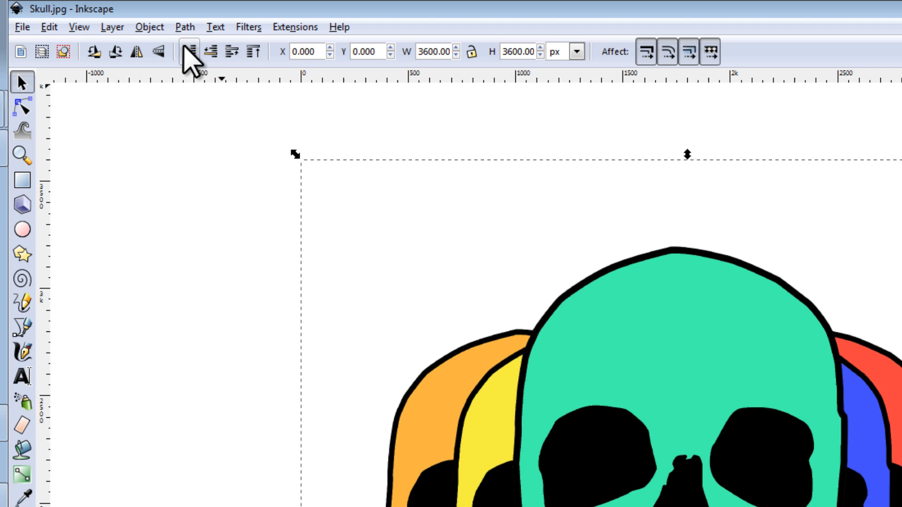
- Open Path > Trace Bitmap for the skull image and move the dialog aside
left_click(188, 27)
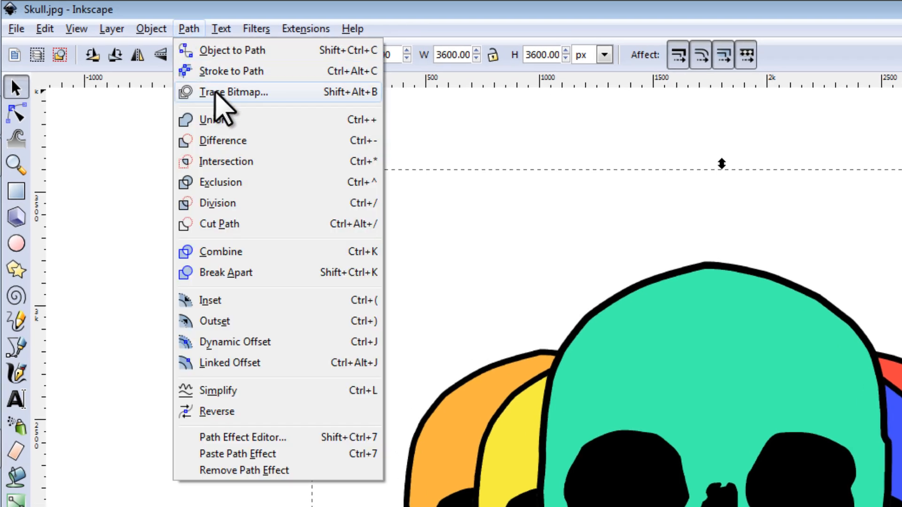
left_click(231, 92)
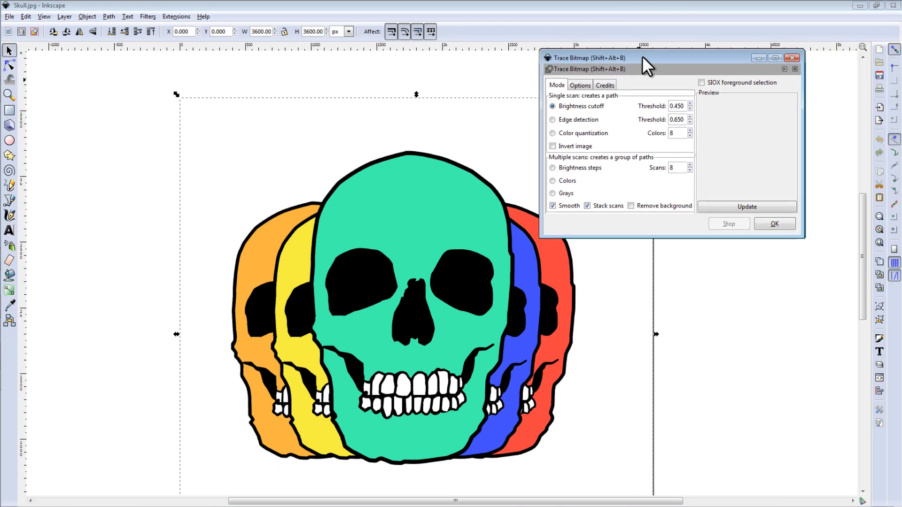
left_click_drag(590, 57, 616, 58)
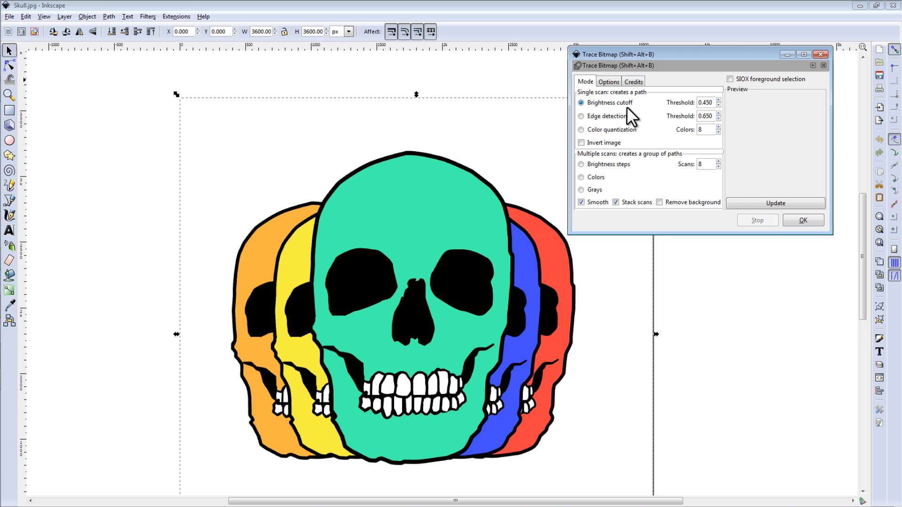
mouse_move(609, 181)
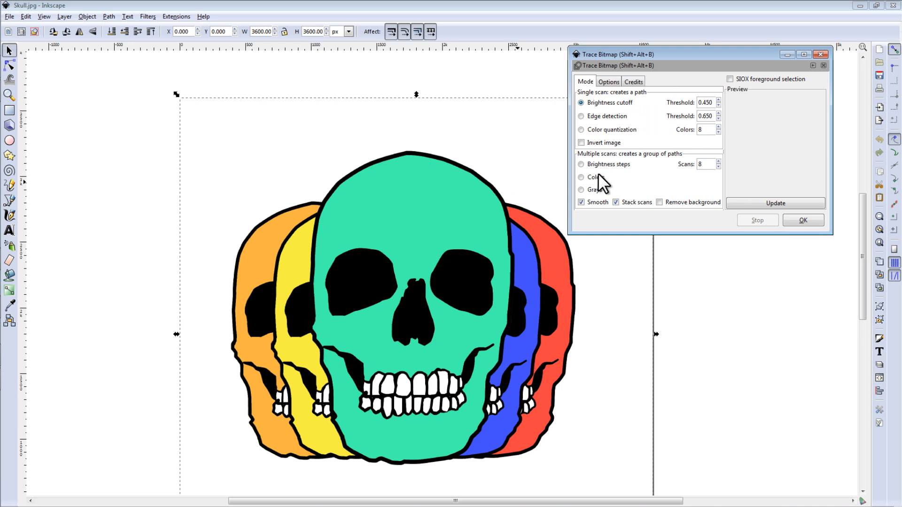
mouse_move(621, 229)
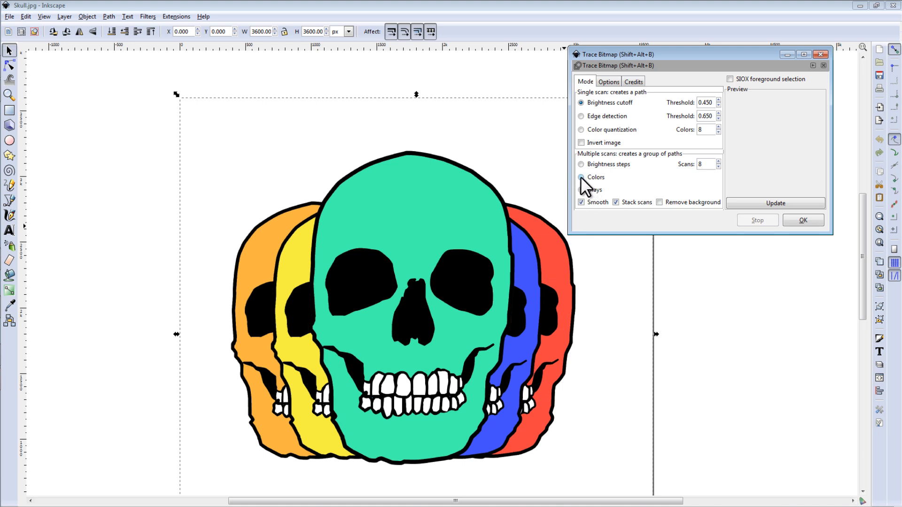
- Switch Trace Bitmap from brightness cutoff to multiple-scan Colors mode
left_click(580, 177)
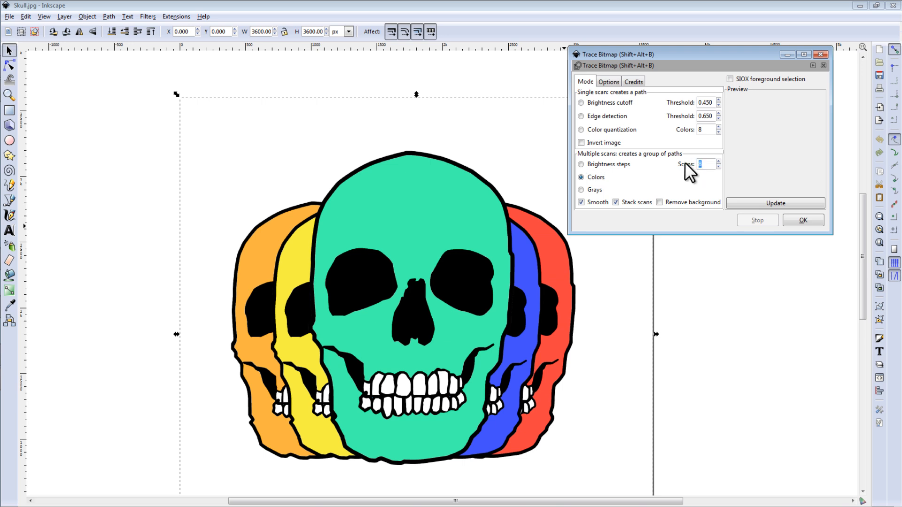
mouse_move(679, 187)
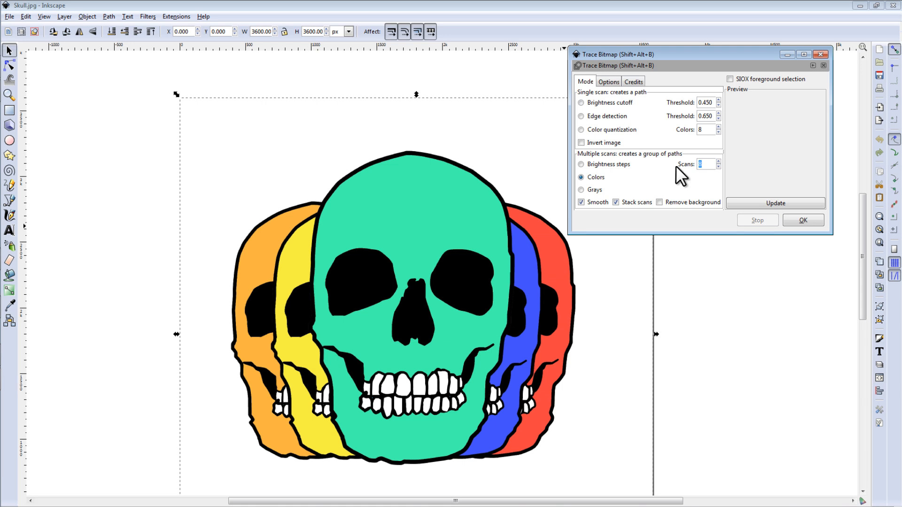
mouse_move(410, 333)
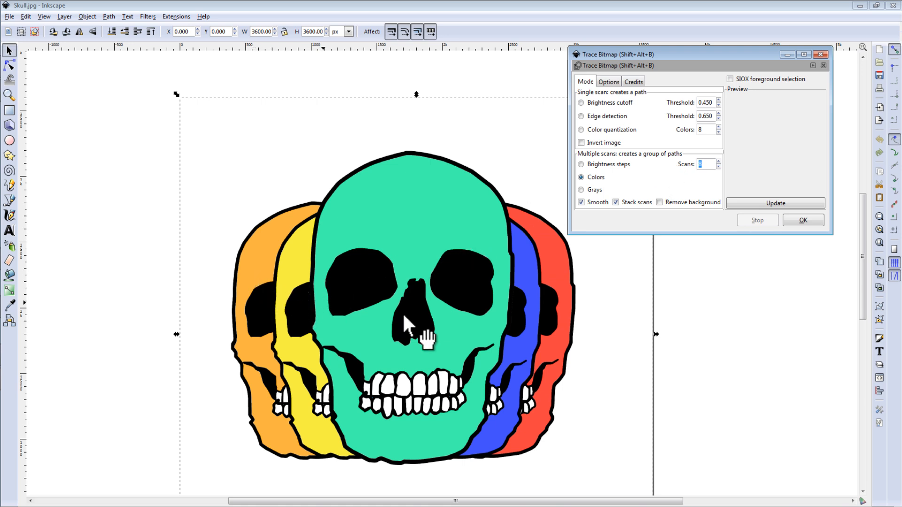
mouse_move(351, 280)
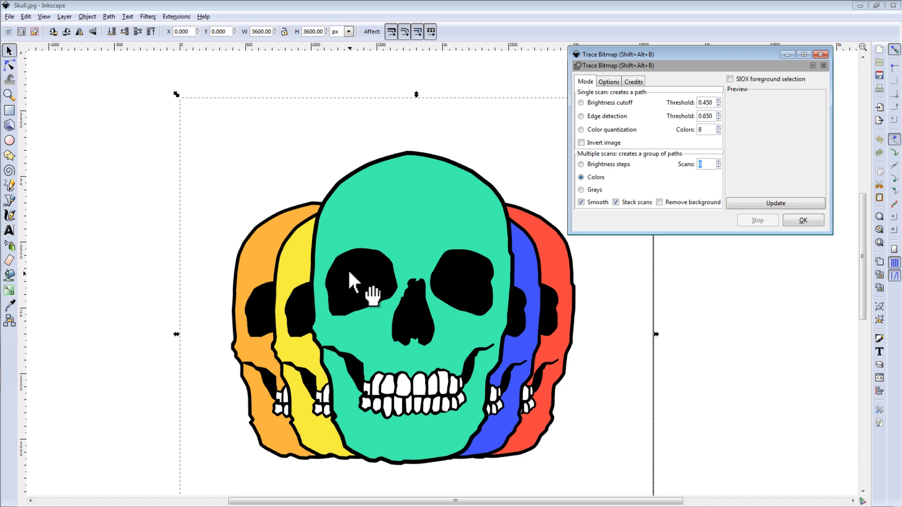
mouse_move(297, 312)
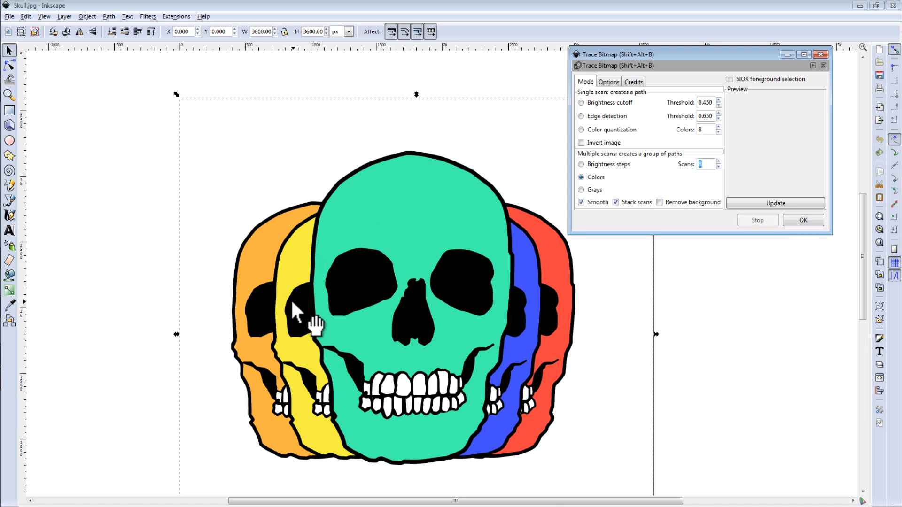
mouse_move(376, 303)
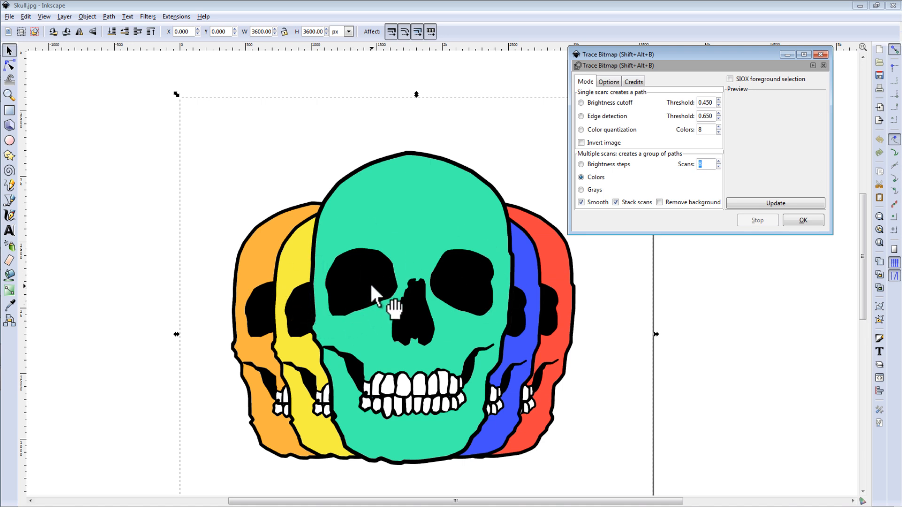
mouse_move(366, 303)
type("6")
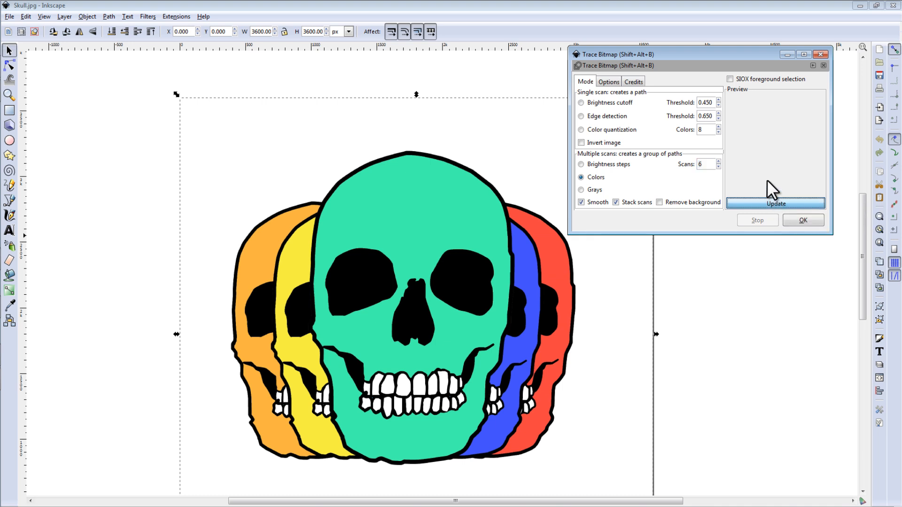
- Preview the colour trace, updating it at 9 scans and then 12 scans
left_click(775, 203)
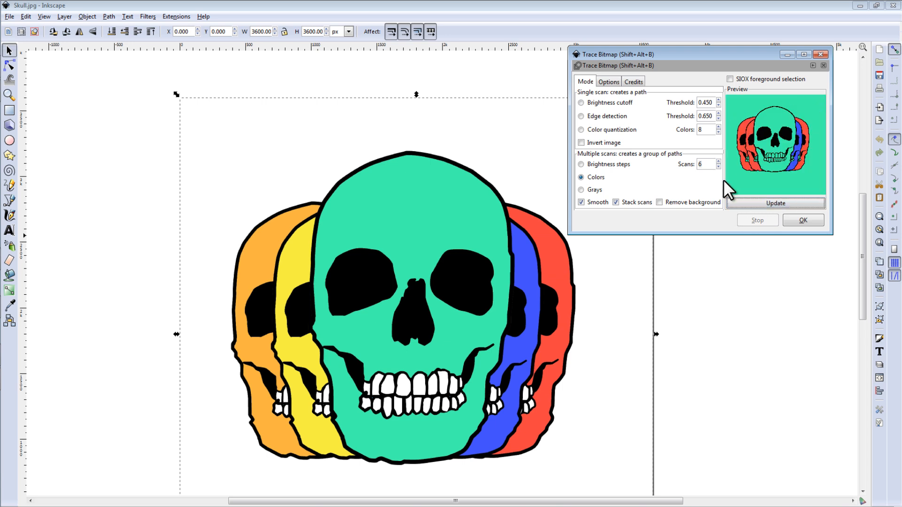
mouse_move(805, 174)
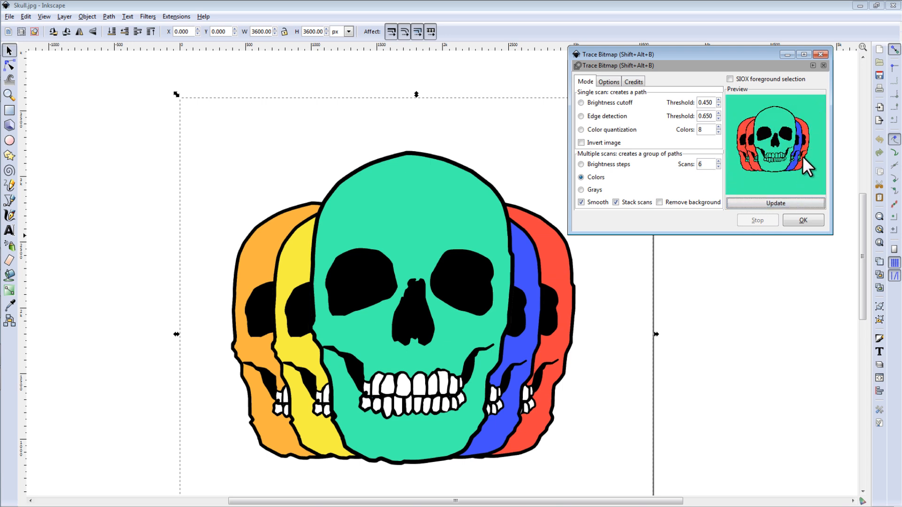
mouse_move(250, 200)
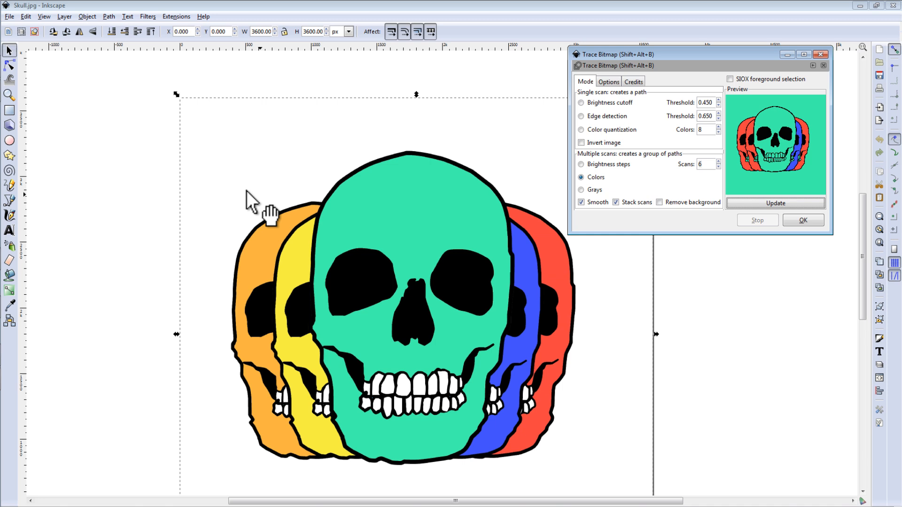
mouse_move(586, 220)
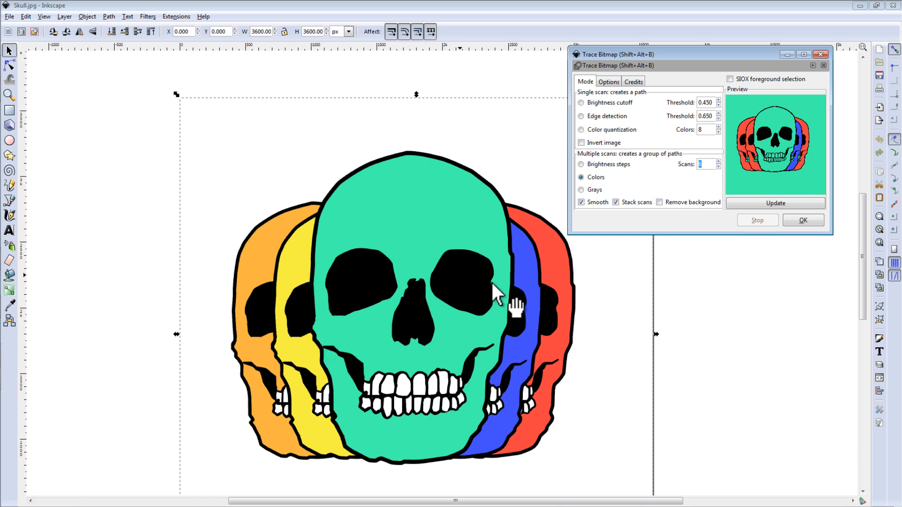
mouse_move(670, 264)
type("9")
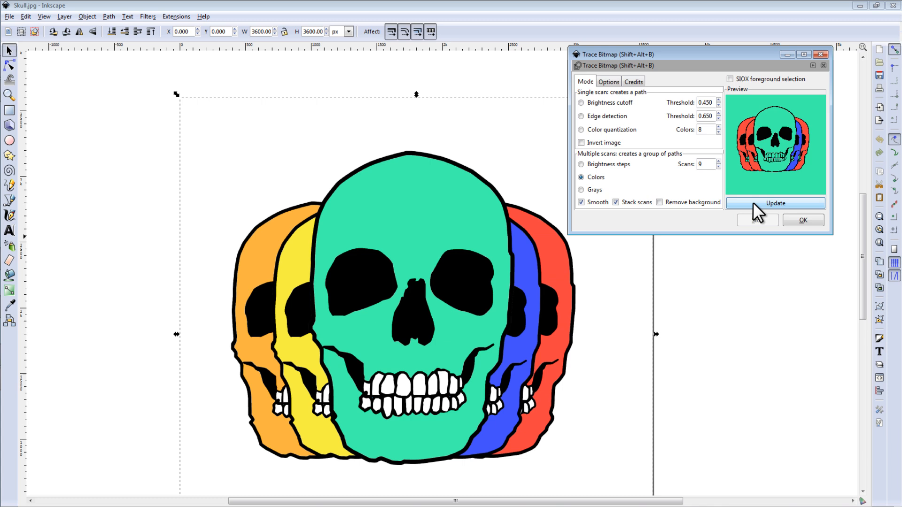
left_click(775, 203)
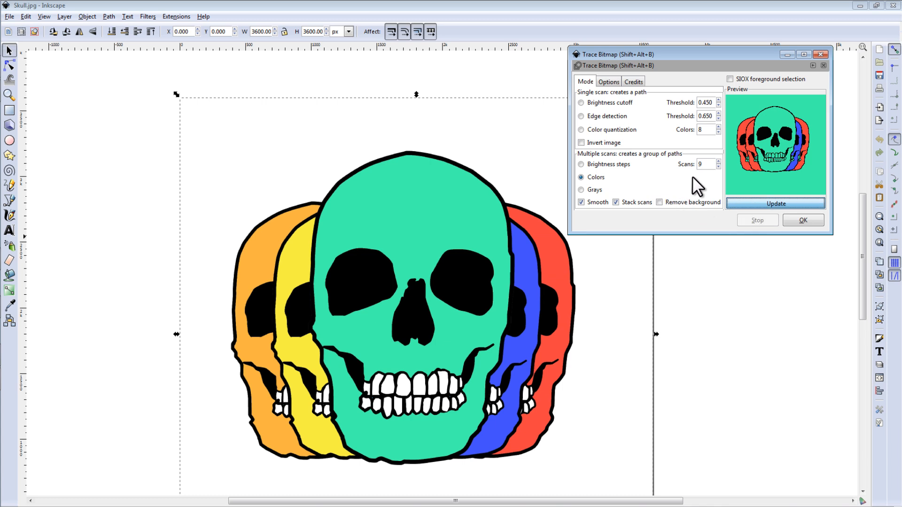
mouse_move(694, 171)
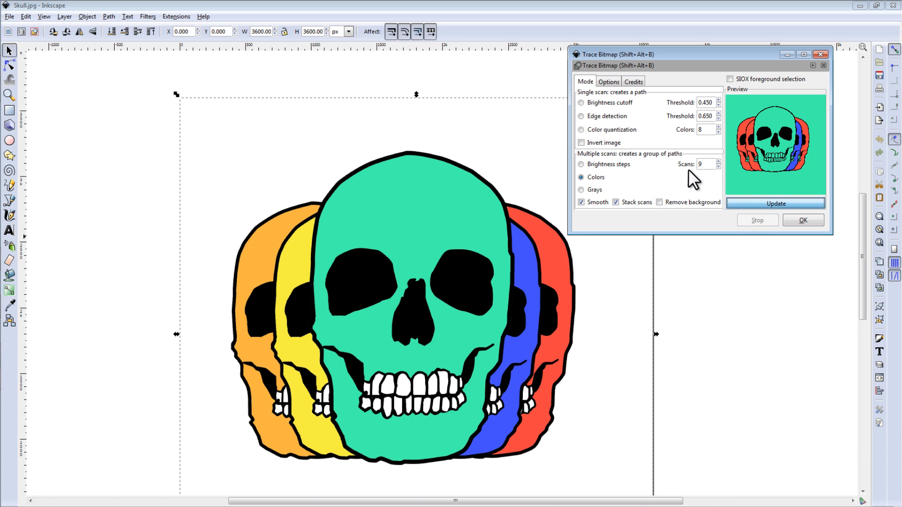
left_click(775, 203)
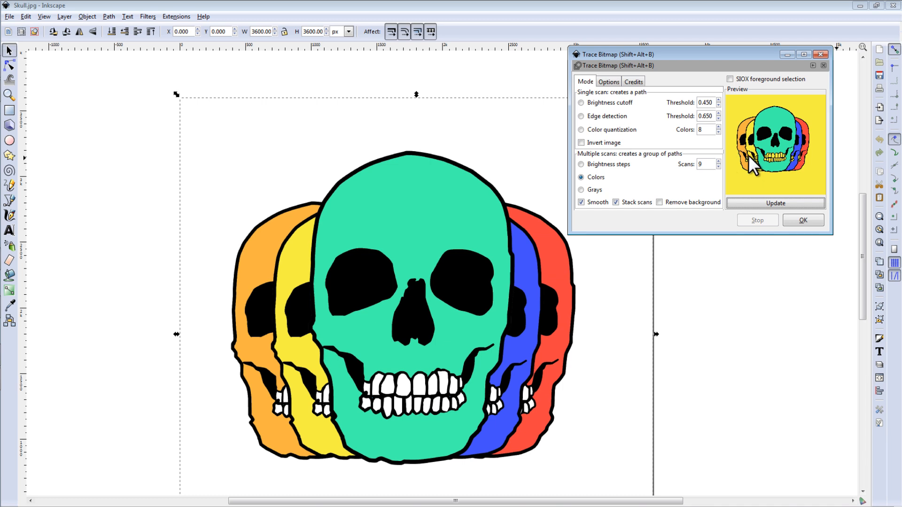
mouse_move(737, 173)
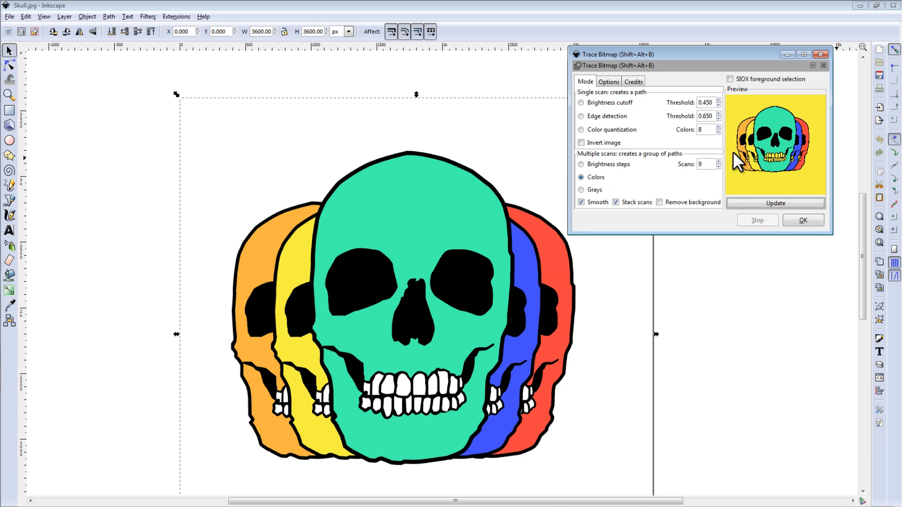
mouse_move(585, 280)
type("12")
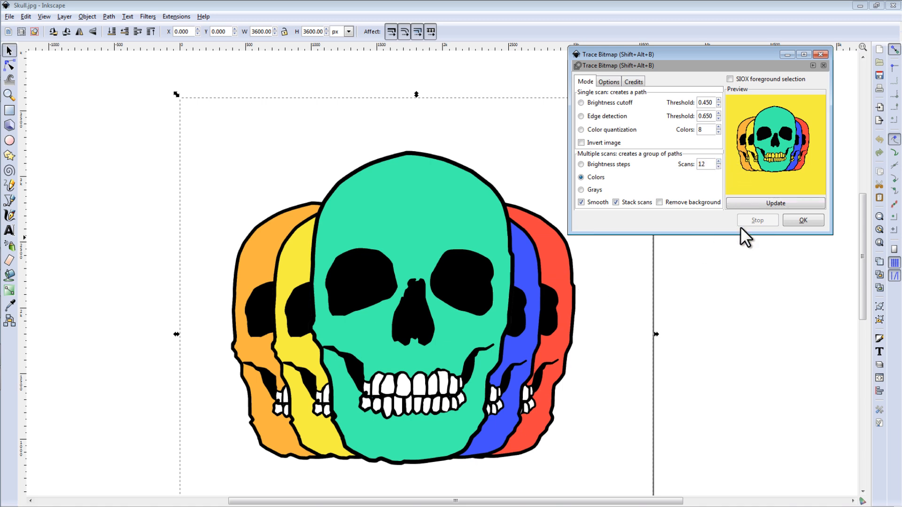
left_click(775, 202)
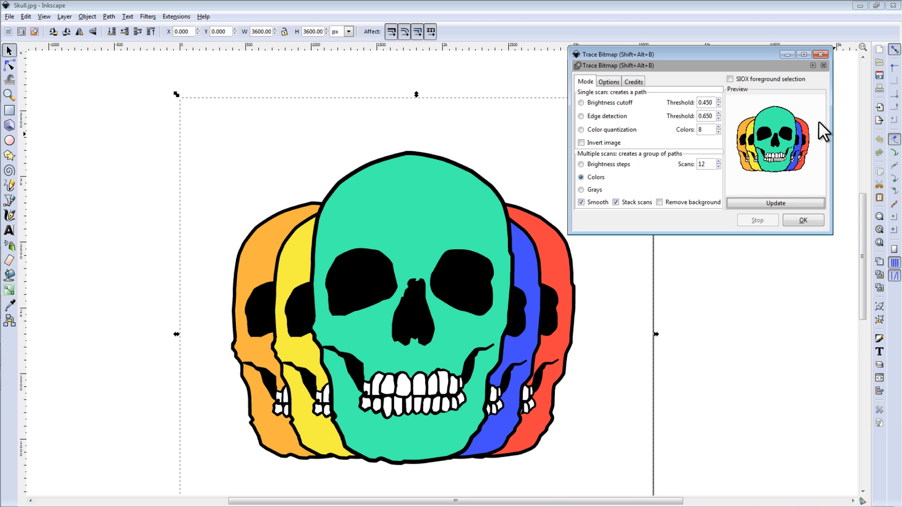
mouse_move(793, 193)
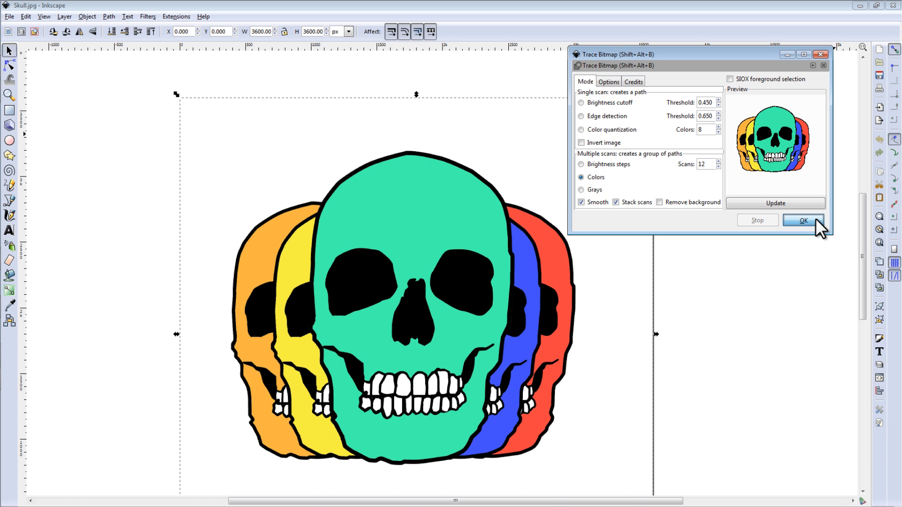
- Run the 12-scan colour trace and close the Trace Bitmap dialog
left_click(803, 221)
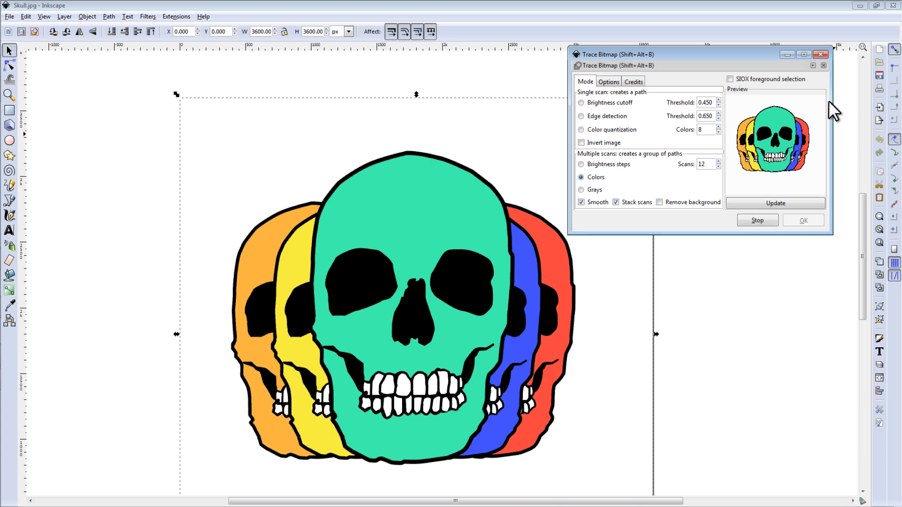
mouse_move(820, 54)
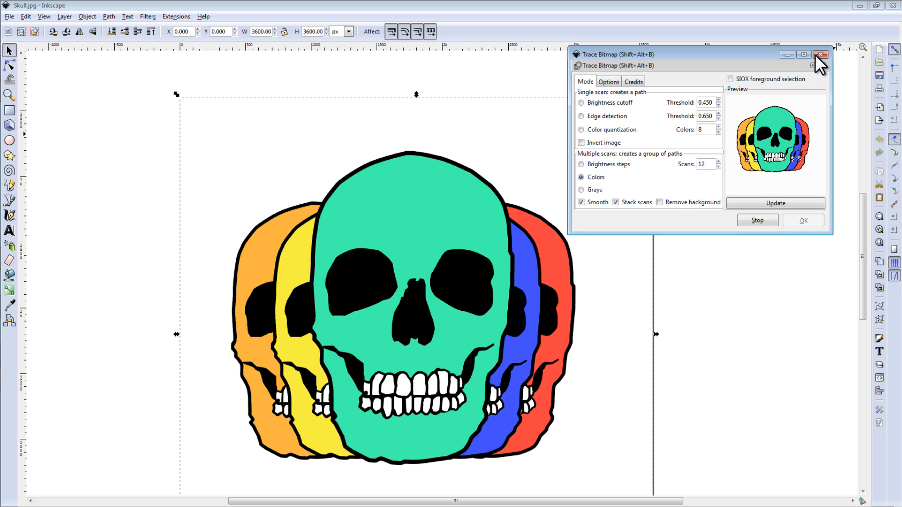
left_click(821, 54)
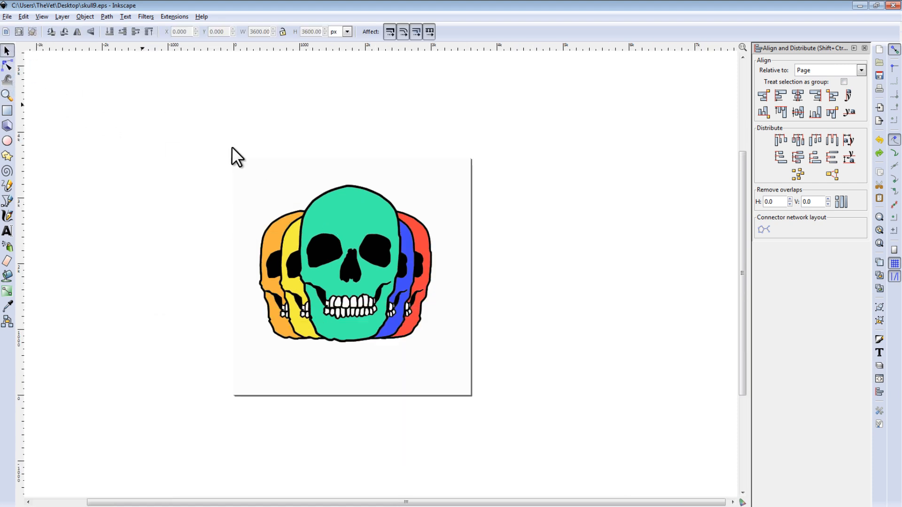
left_click(345, 269)
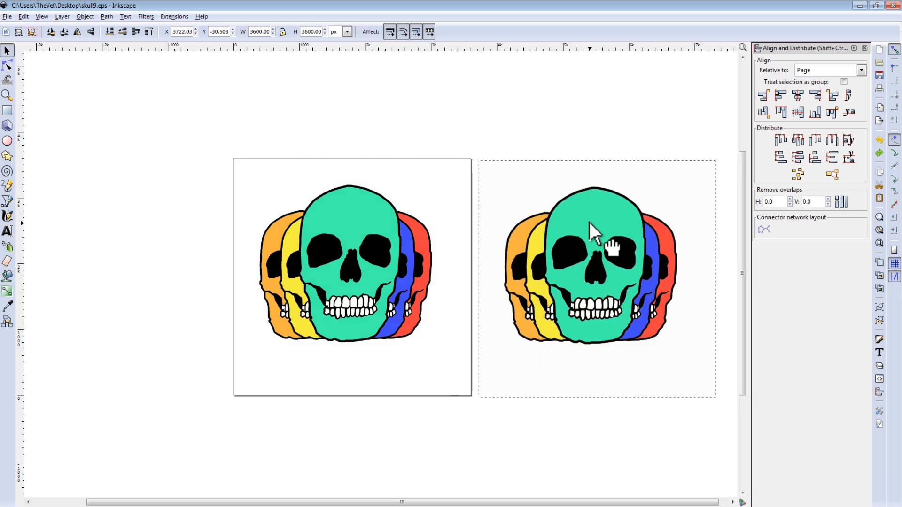
- Delete the original bitmap and move the traced vector skull onto the page
left_click(594, 238)
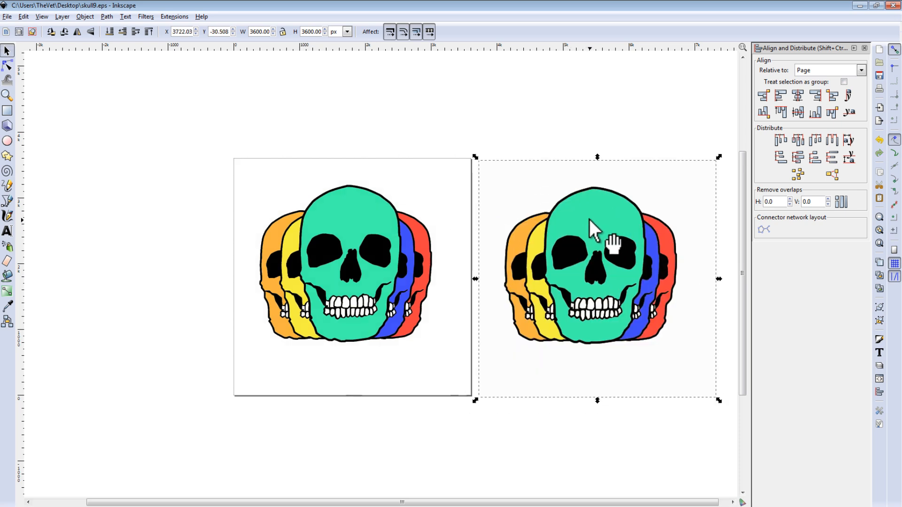
mouse_move(357, 246)
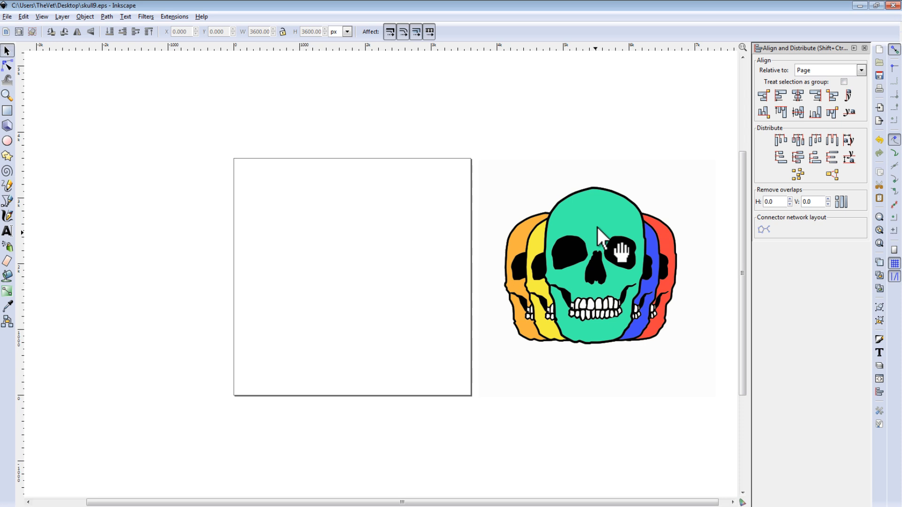
mouse_move(376, 240)
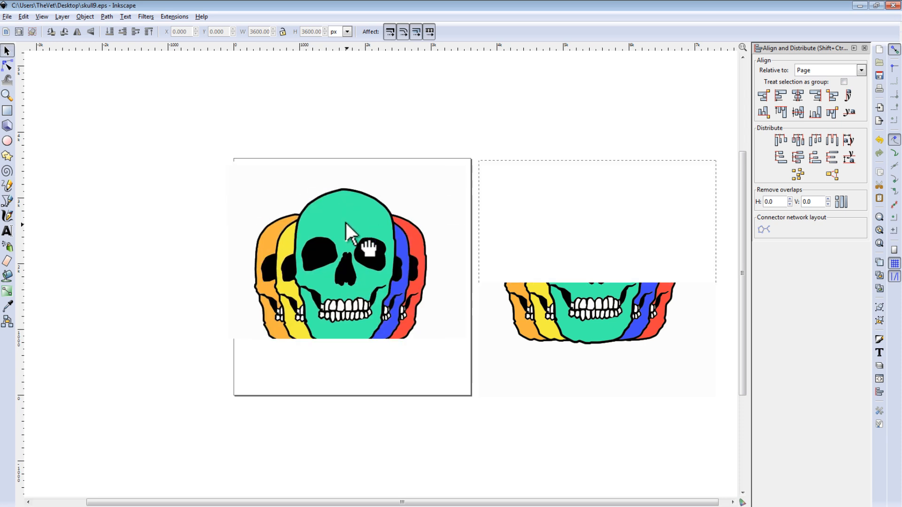
left_click(352, 233)
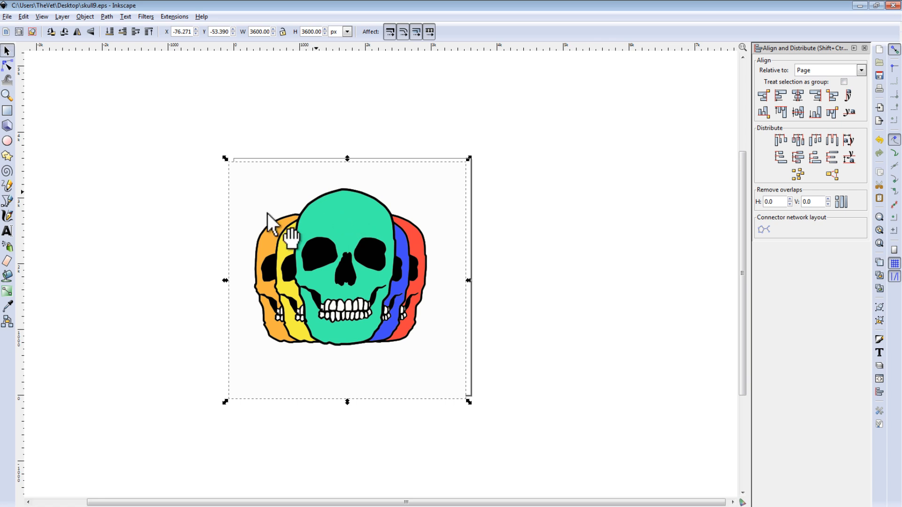
mouse_move(345, 244)
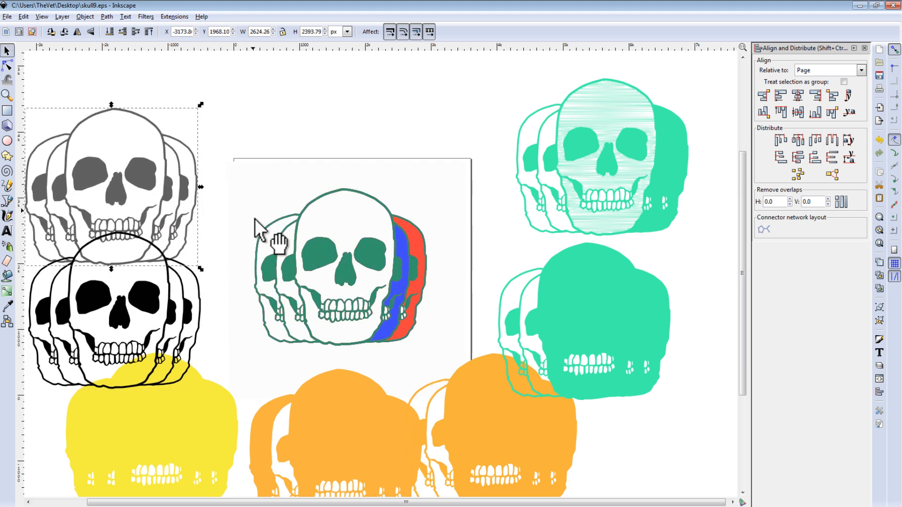
mouse_move(266, 235)
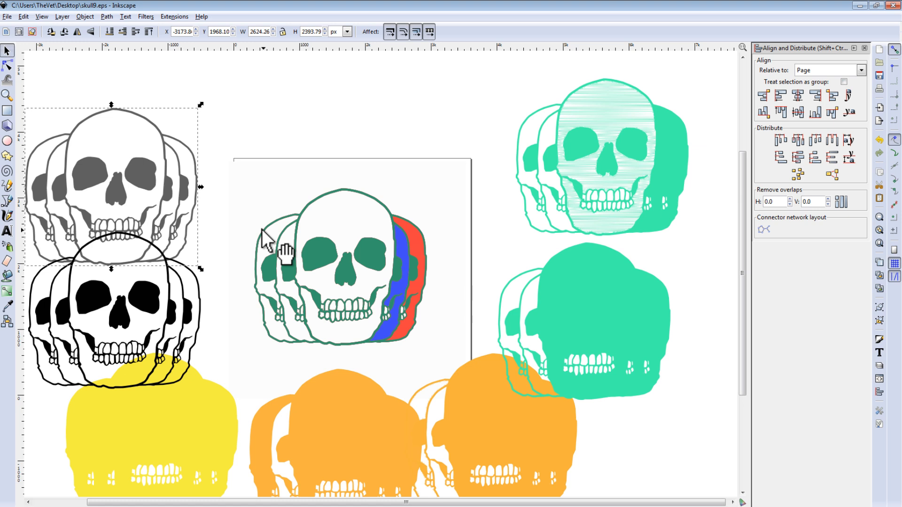
mouse_move(338, 258)
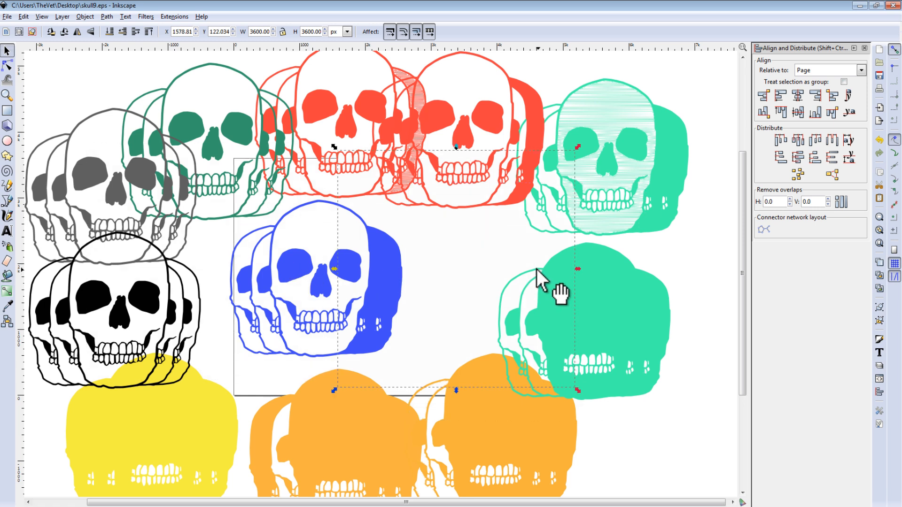
mouse_move(456, 287)
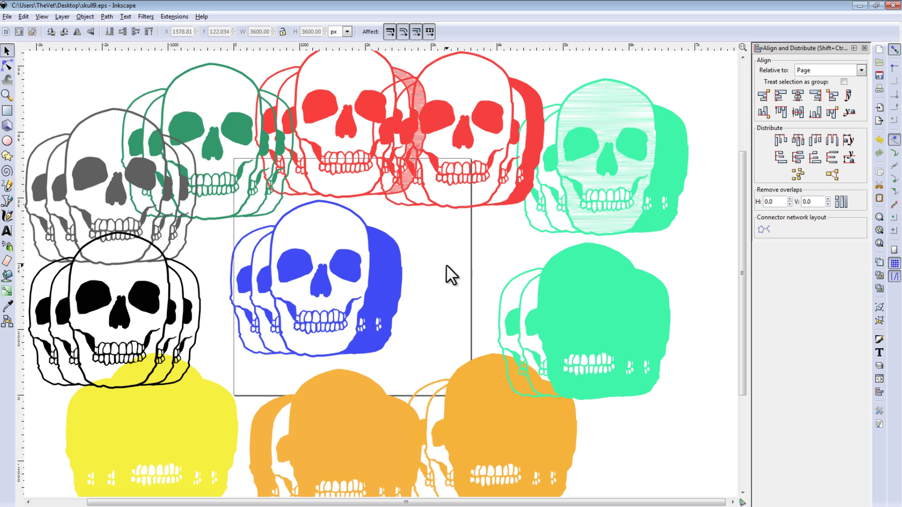
mouse_move(471, 281)
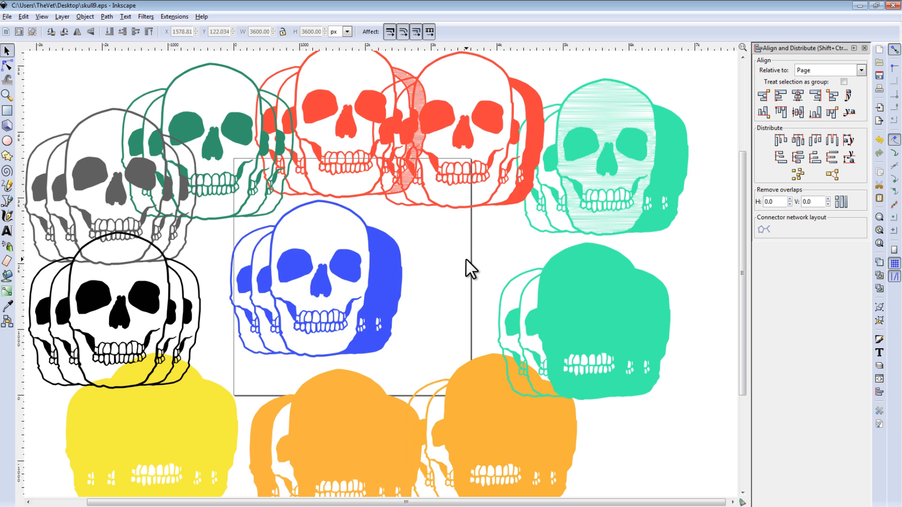
mouse_move(470, 263)
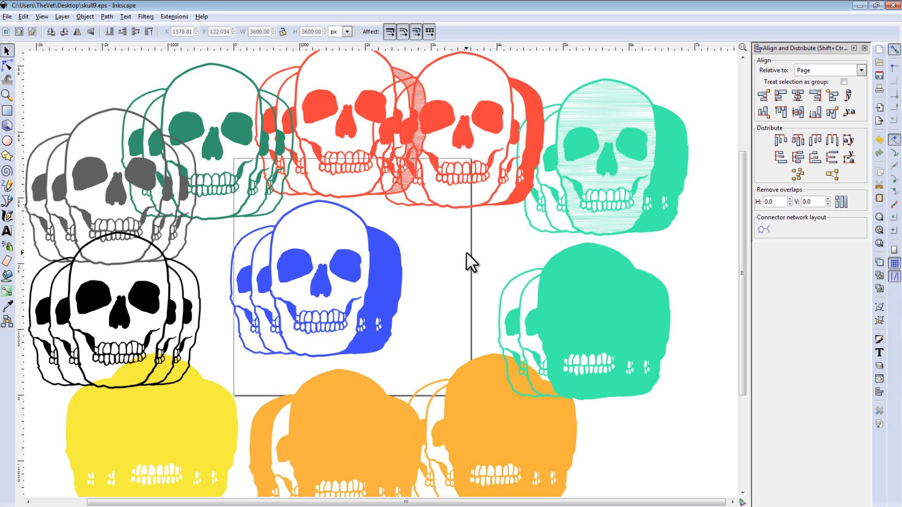
- Select one of the red layers from the spread-out colour paths
left_click(599, 306)
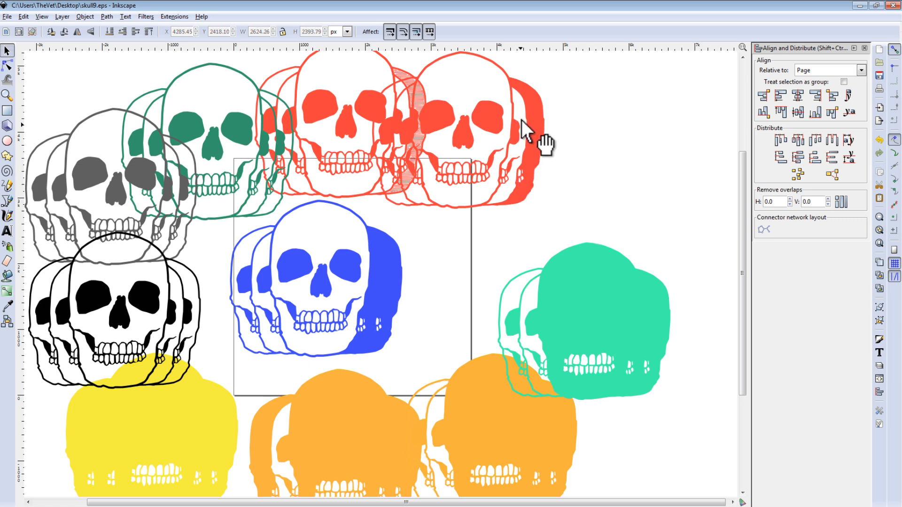
- Pull apart the red duplicates and delete the extra green-outline and grey skull traces
left_click_drag(523, 132, 627, 138)
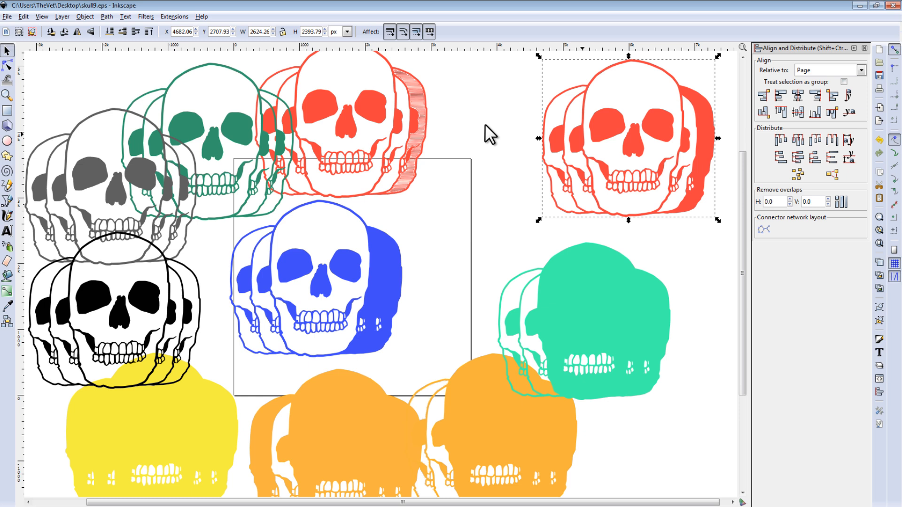
left_click_drag(627, 138, 403, 127)
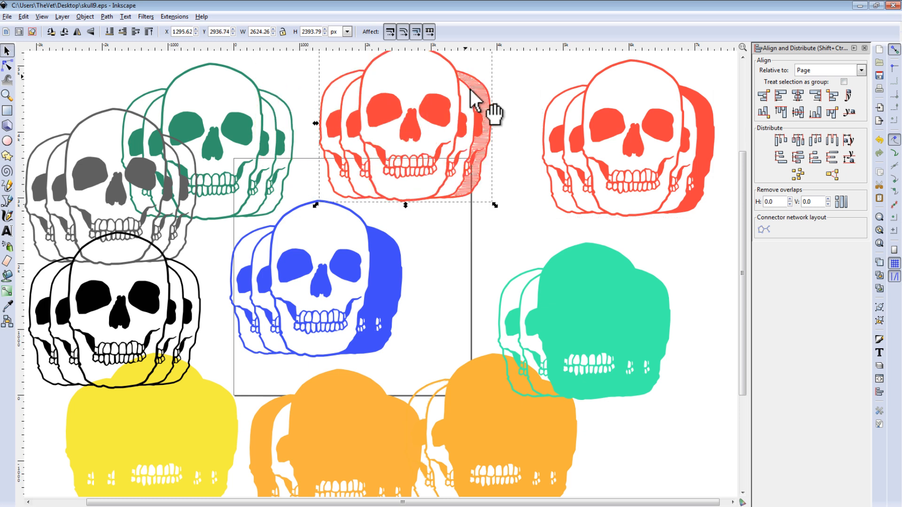
mouse_move(441, 120)
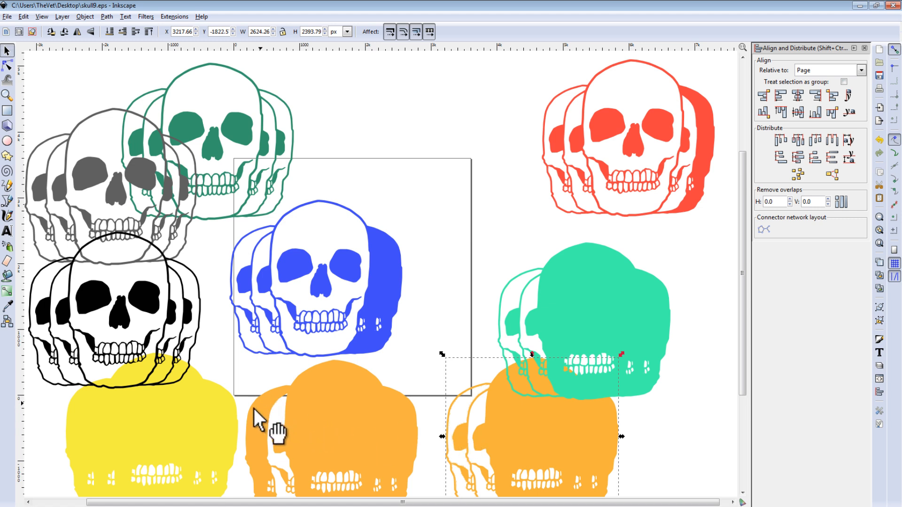
mouse_move(532, 448)
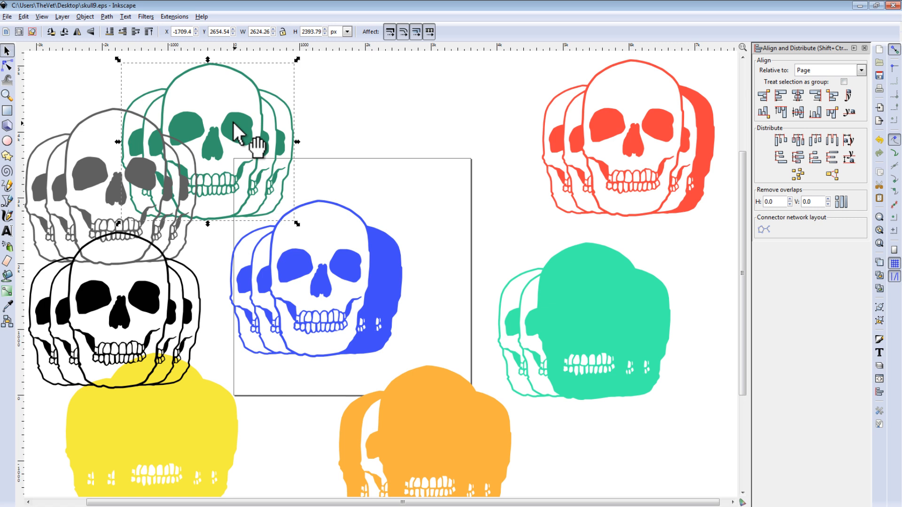
mouse_move(250, 162)
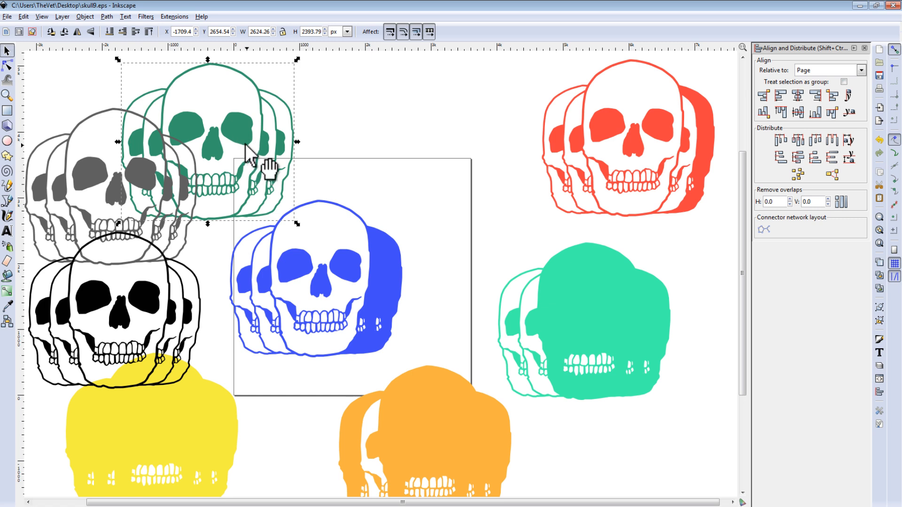
key("Delete")
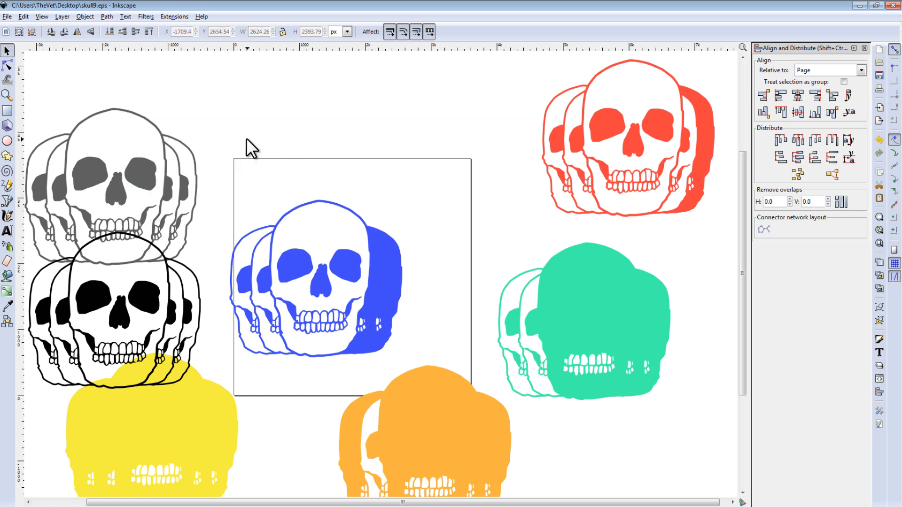
mouse_move(139, 278)
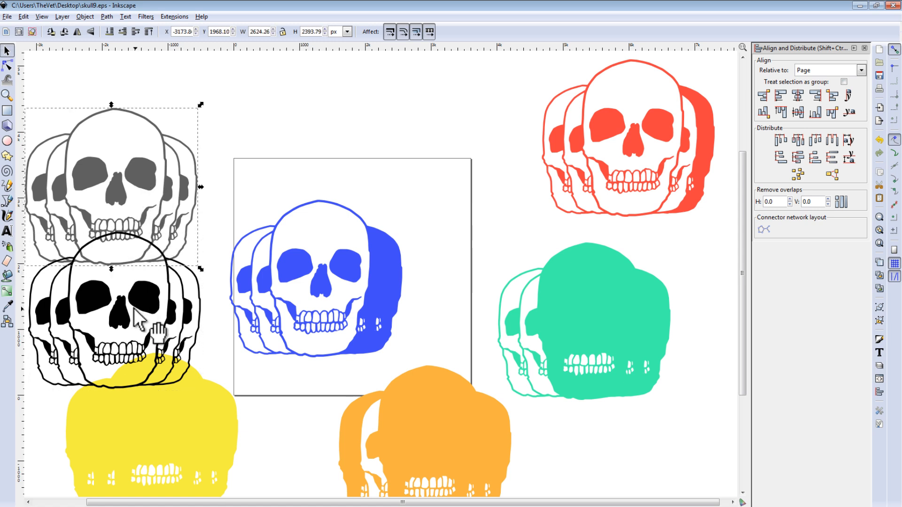
left_click_drag(138, 319, 184, 138)
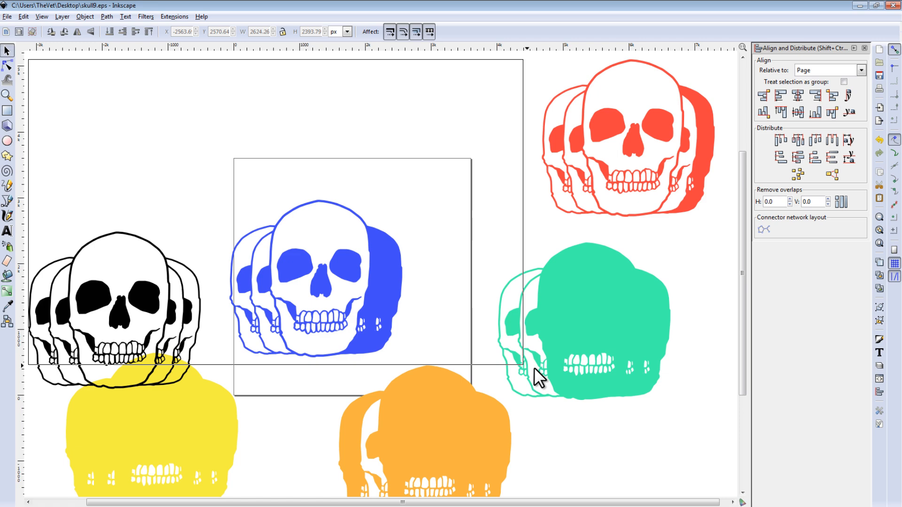
- Select all skull layers and centre them horizontally on the page
key("ctrl+a")
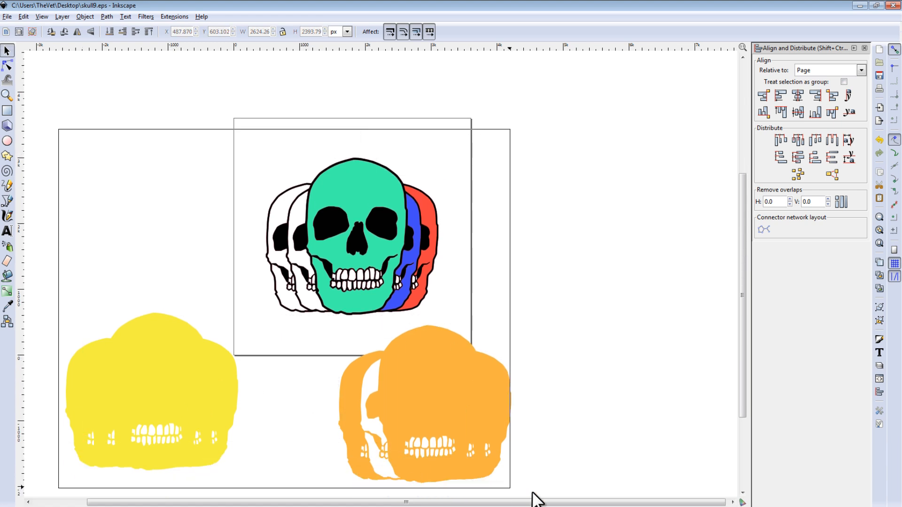
key("ctrl+a")
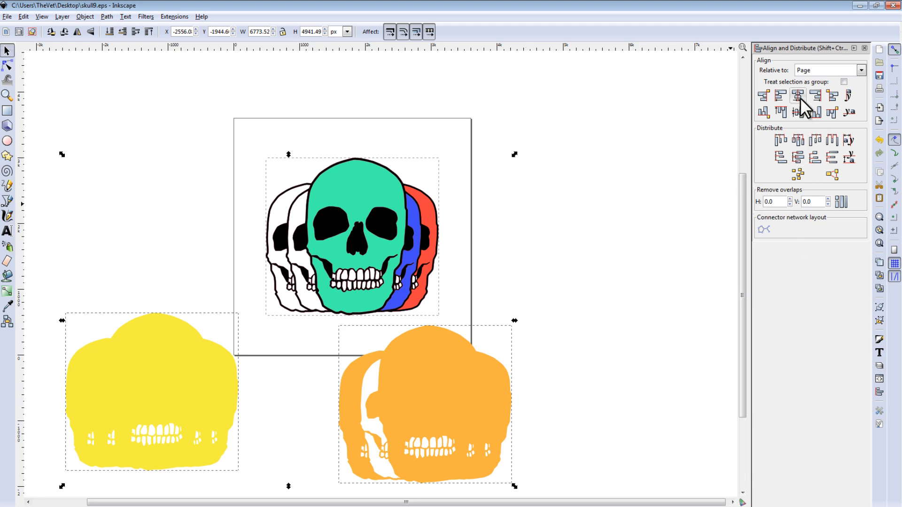
left_click(797, 111)
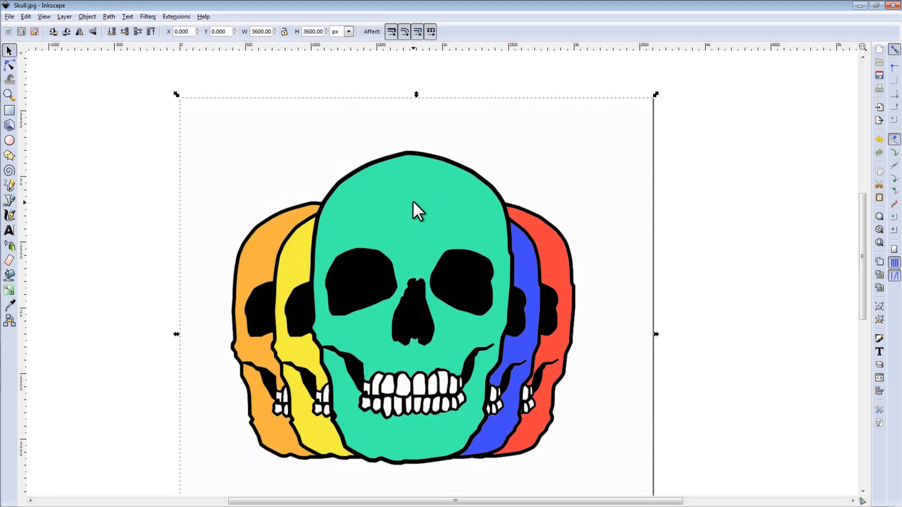
mouse_move(414, 215)
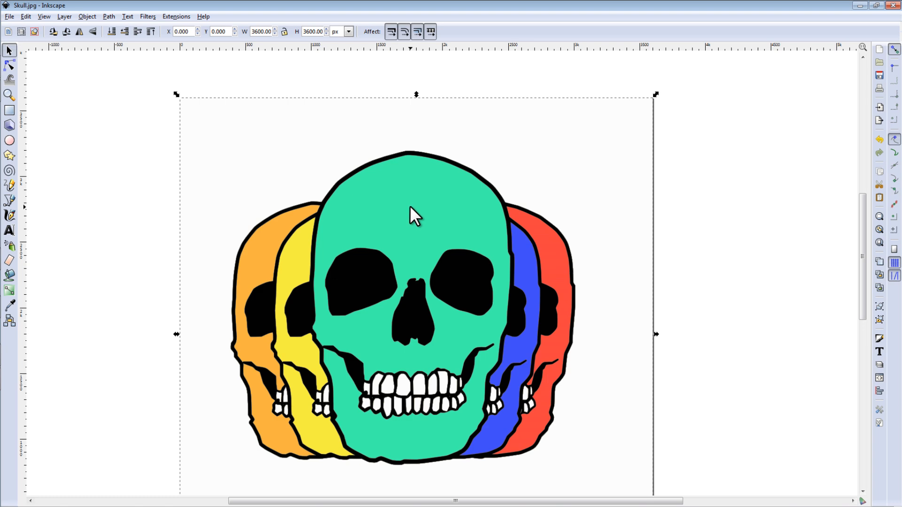
- Save the skull as Skull4.eps on the Desktop at 400 dpi rasterization
left_click(8, 15)
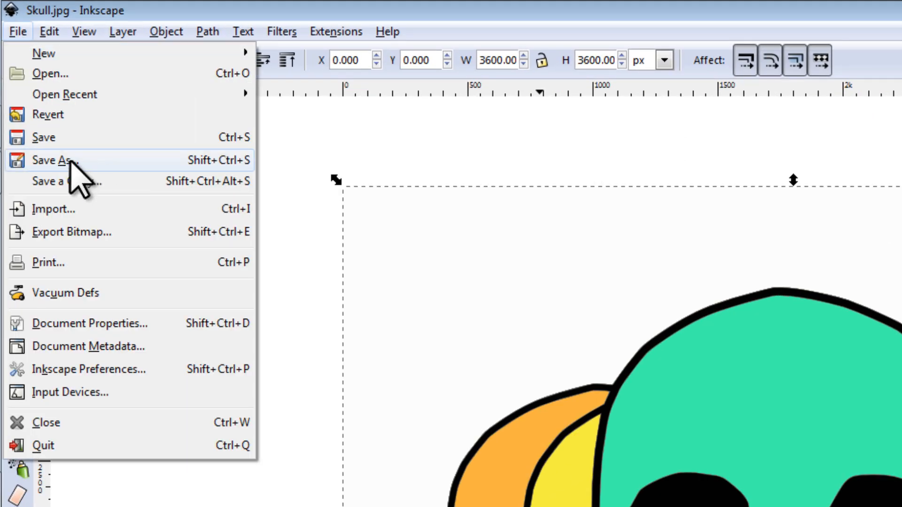
left_click(49, 159)
type("Skull4")
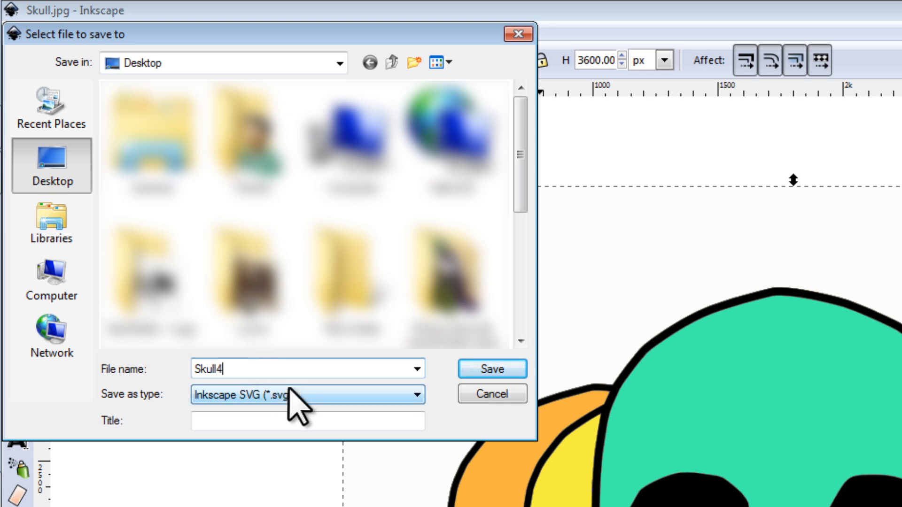
left_click(306, 395)
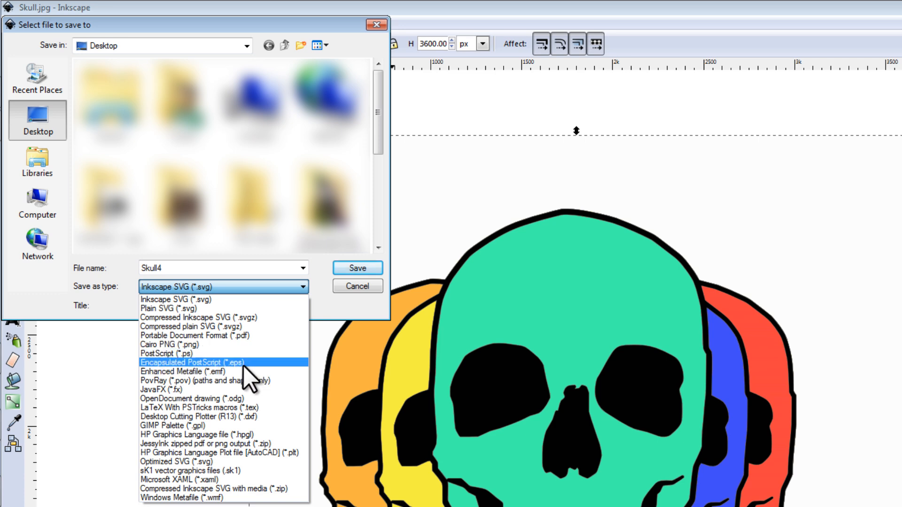
left_click(357, 268)
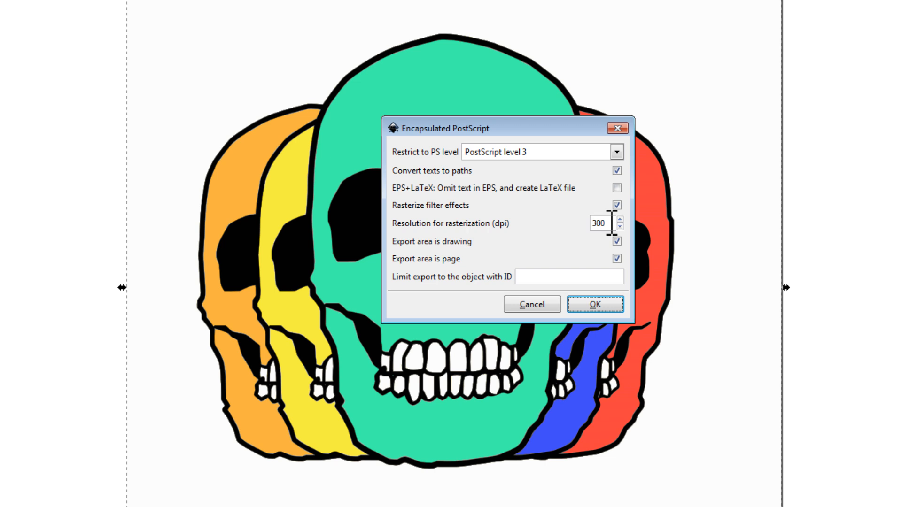
triple_click(598, 223)
type("400")
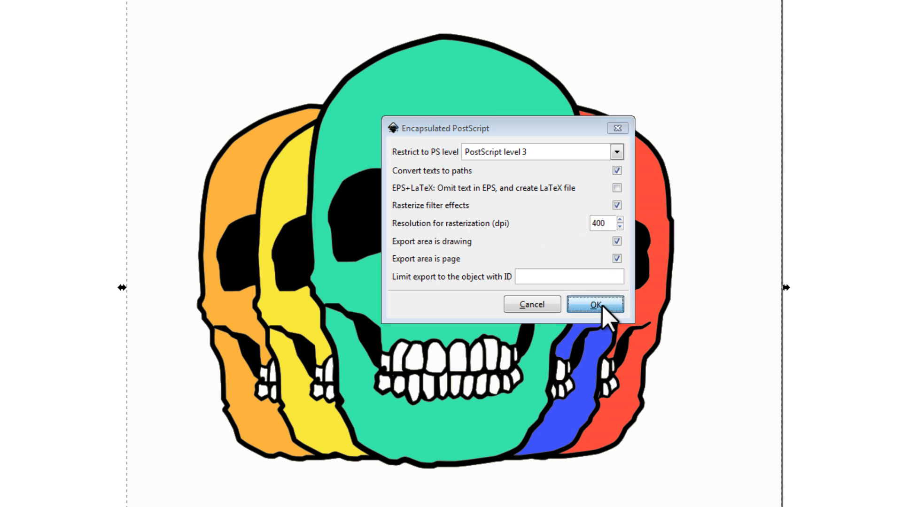
left_click(596, 305)
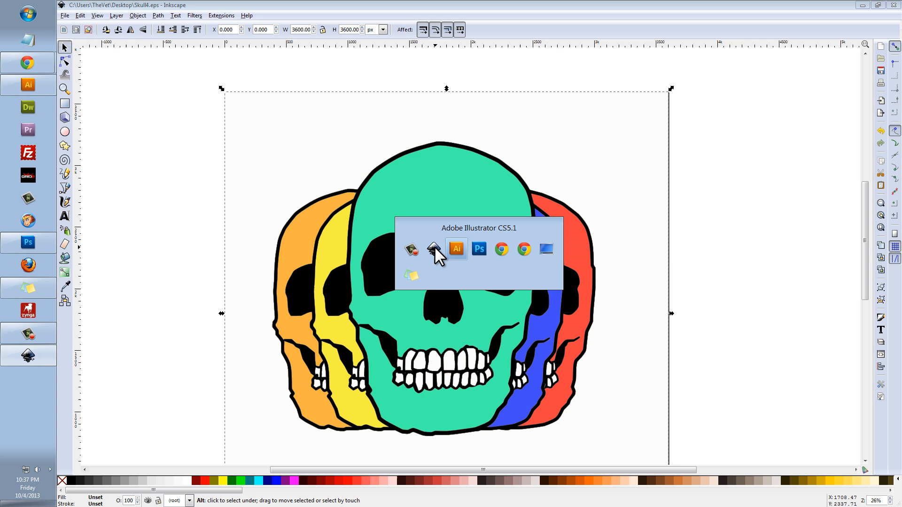
- Open Skull4.eps in Adobe Illustrator and select the skull artwork group
left_click(456, 249)
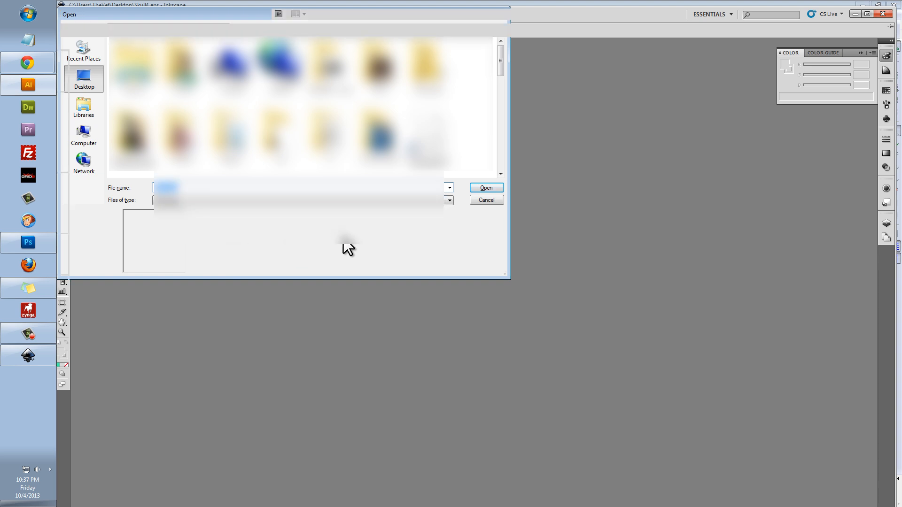
left_click(486, 188)
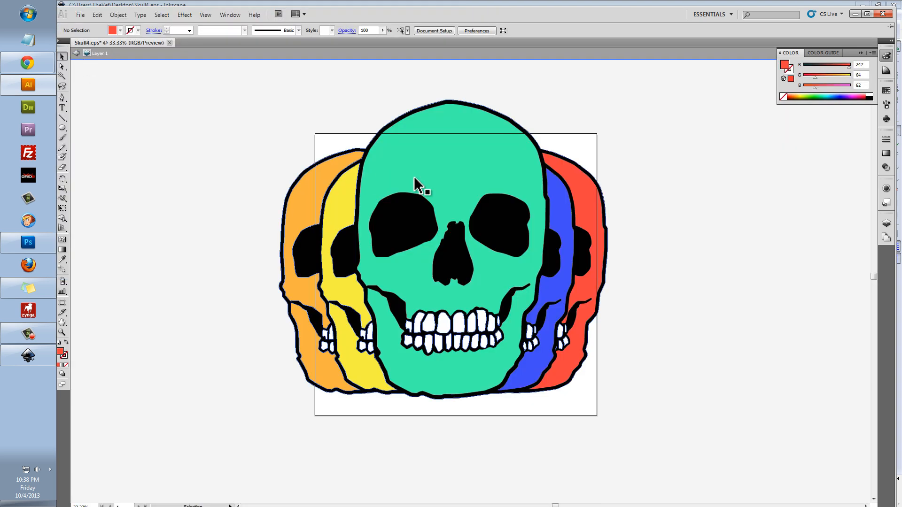
left_click(419, 185)
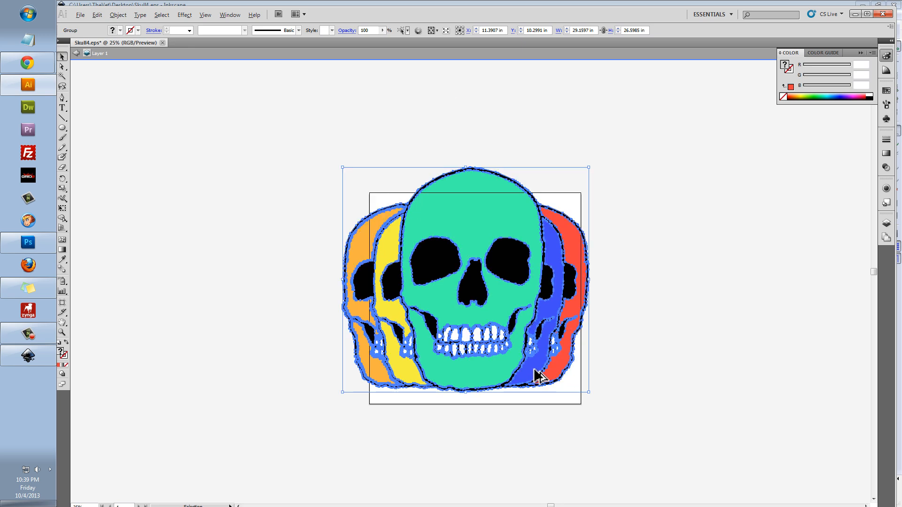
- Move the skull onto the artboard and scale it to about 24.4 × 22.3 in
left_click_drag(535, 373, 205, 192)
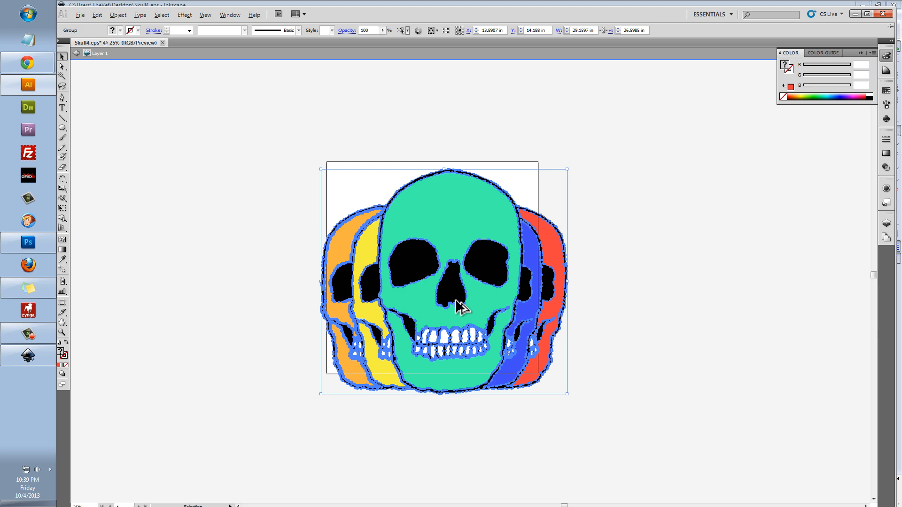
left_click_drag(460, 304, 443, 192)
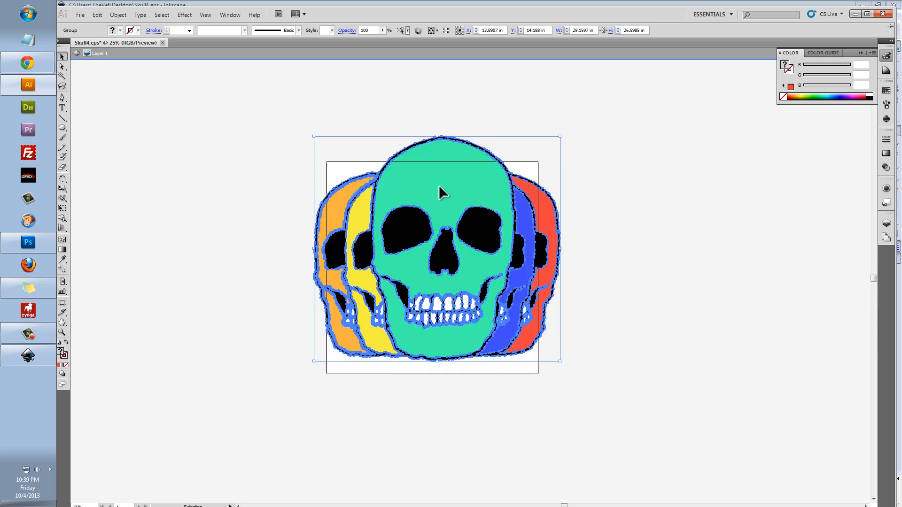
left_click_drag(443, 192, 564, 368)
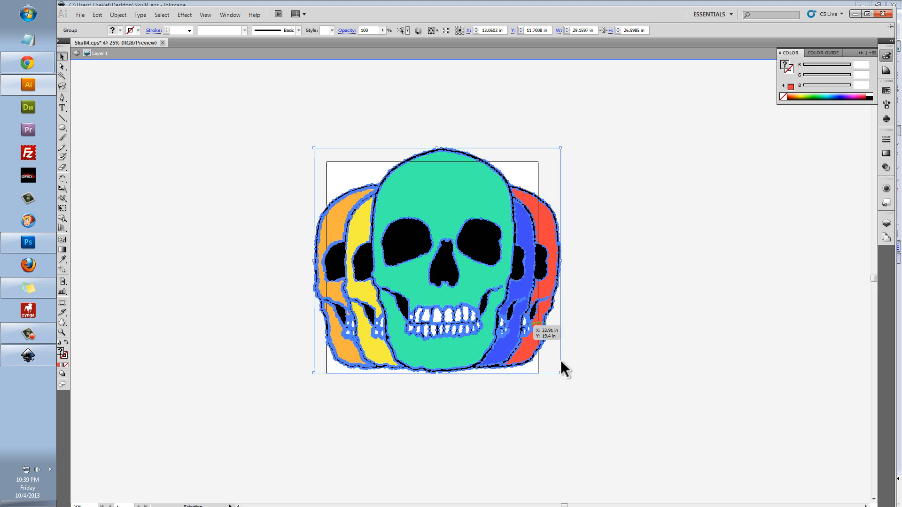
left_click_drag(561, 372, 538, 359)
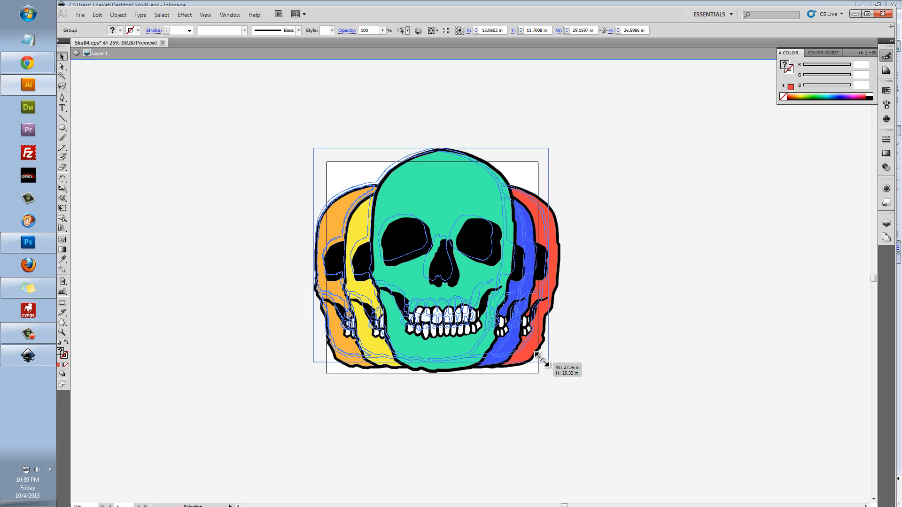
left_click_drag(539, 359, 501, 313)
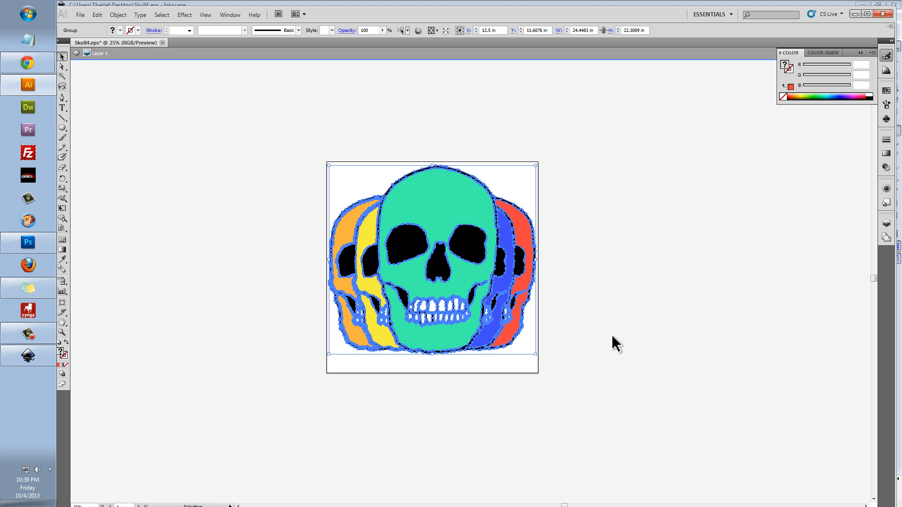
mouse_move(297, 212)
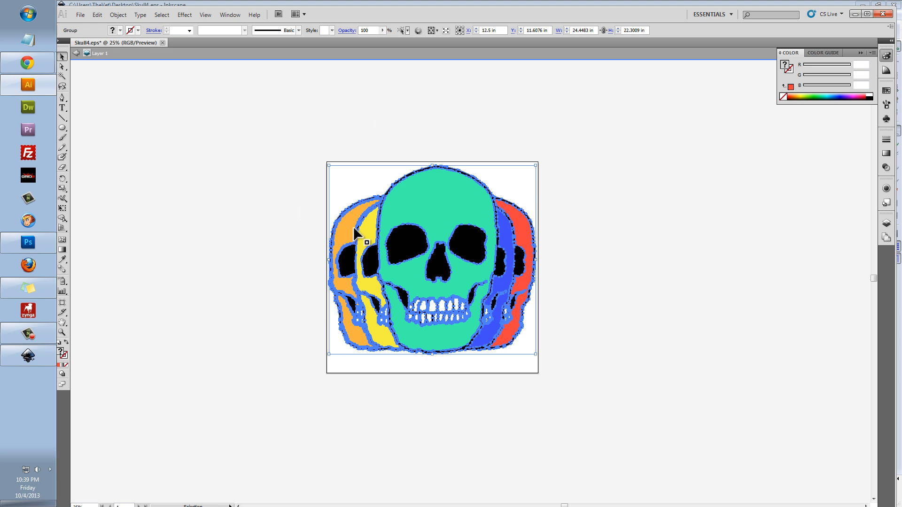
mouse_move(418, 236)
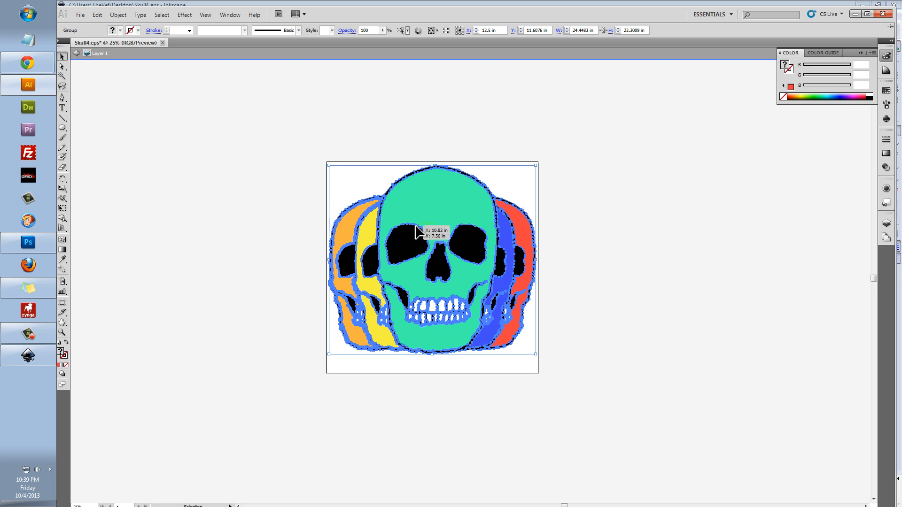
mouse_move(422, 222)
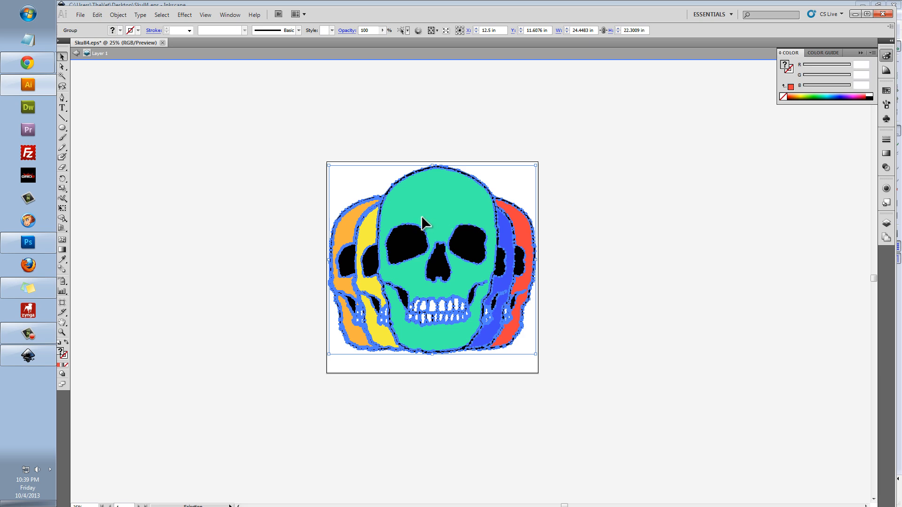